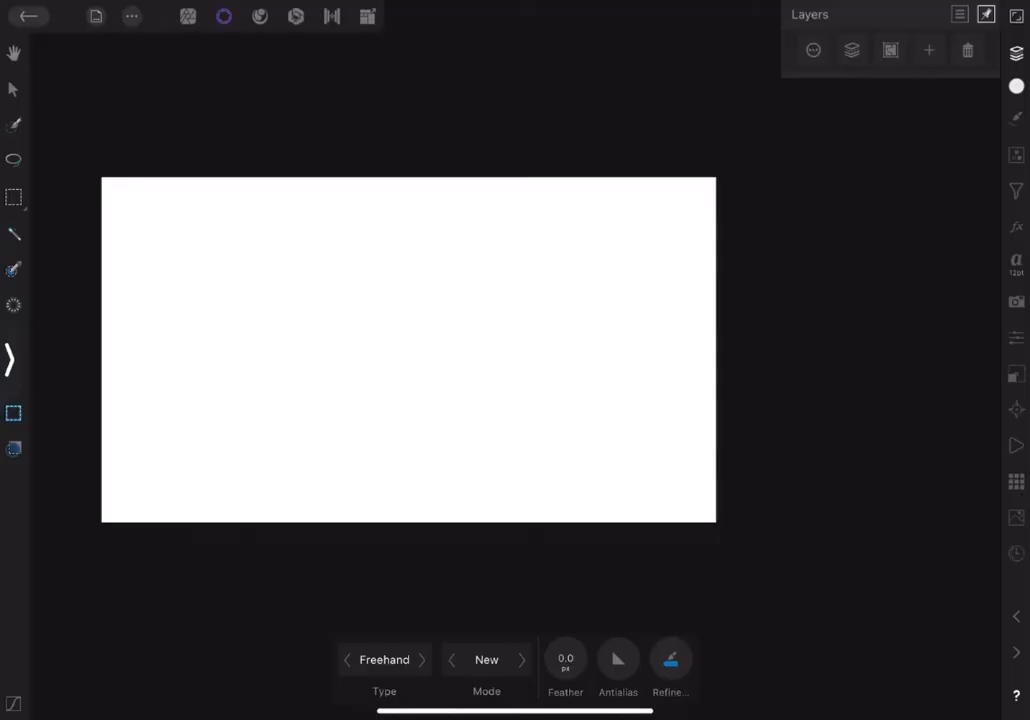
Search the Stock panel for 'trees' and drop the lone-tree sunset photo onto the canvas, fitted to the page
{"action": "type", "text": "trees"}
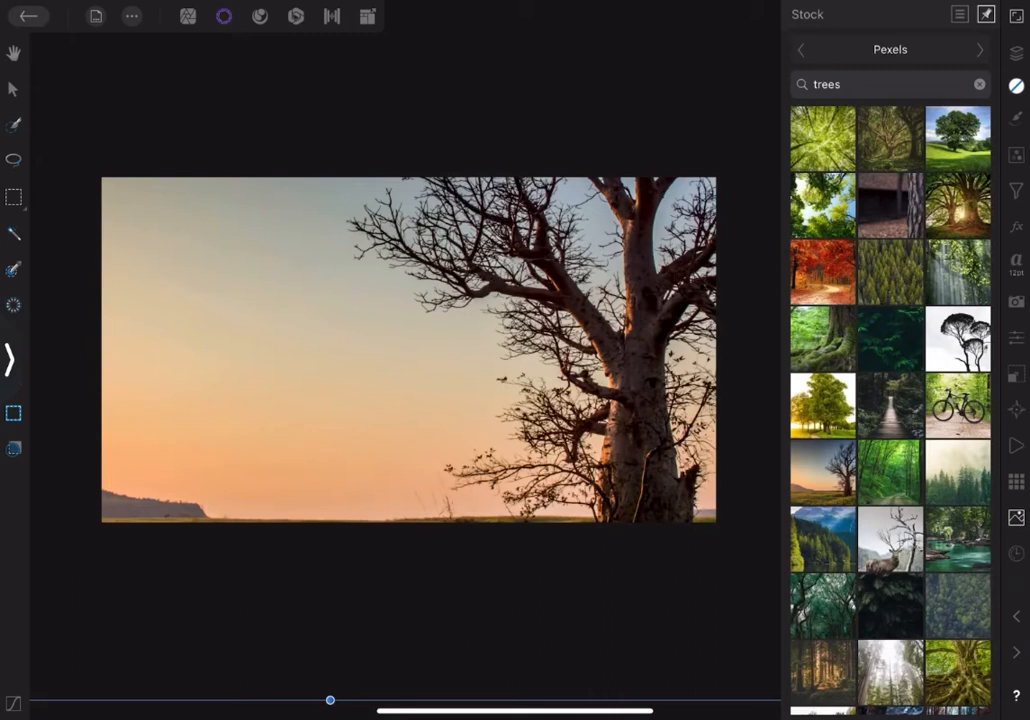
{"action": "left_click_drag", "start_coordinate": [716, 520], "coordinate": [556, 412]}
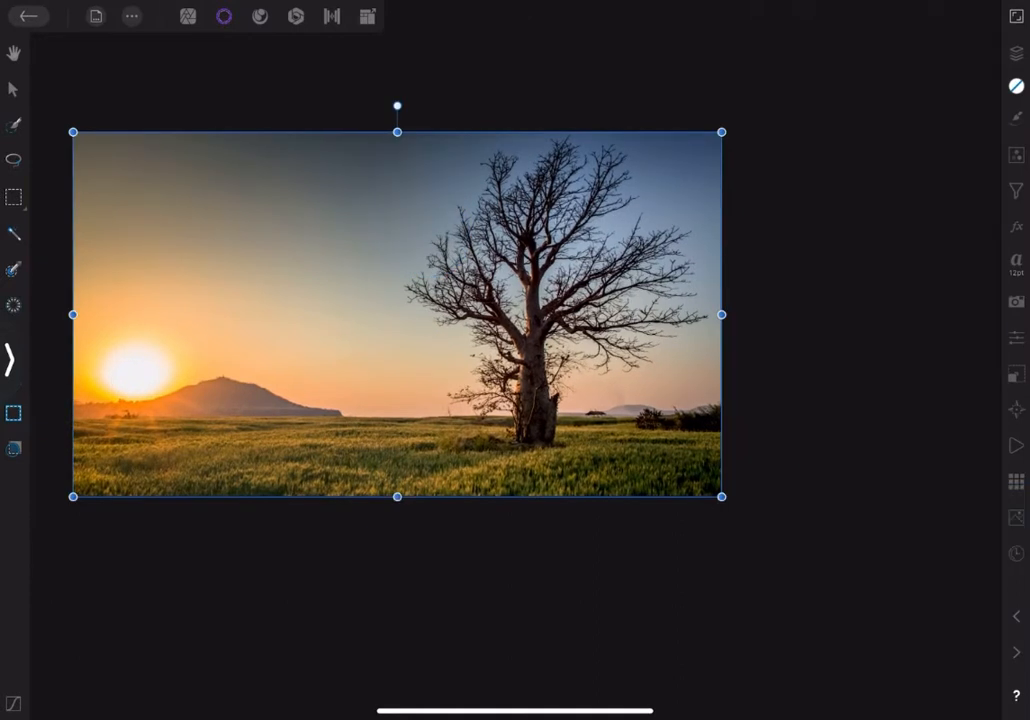
{"action": "left_click", "coordinate": [224, 16]}
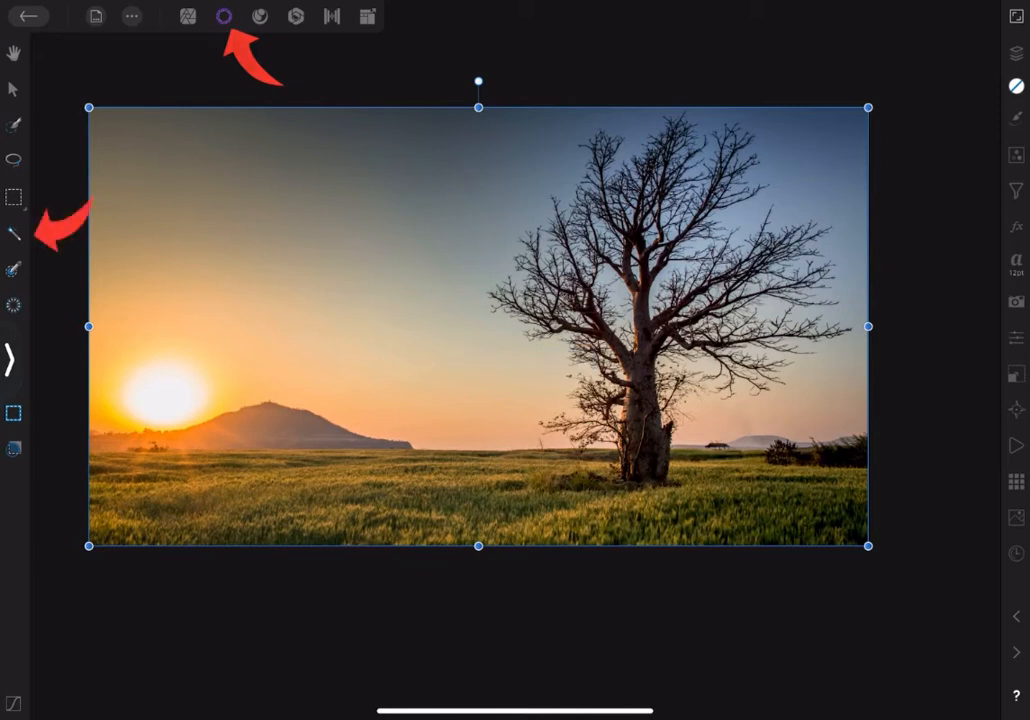
Flood-select the sky around the tree, then clear that first contiguous selection
{"action": "left_click", "coordinate": [14, 236]}
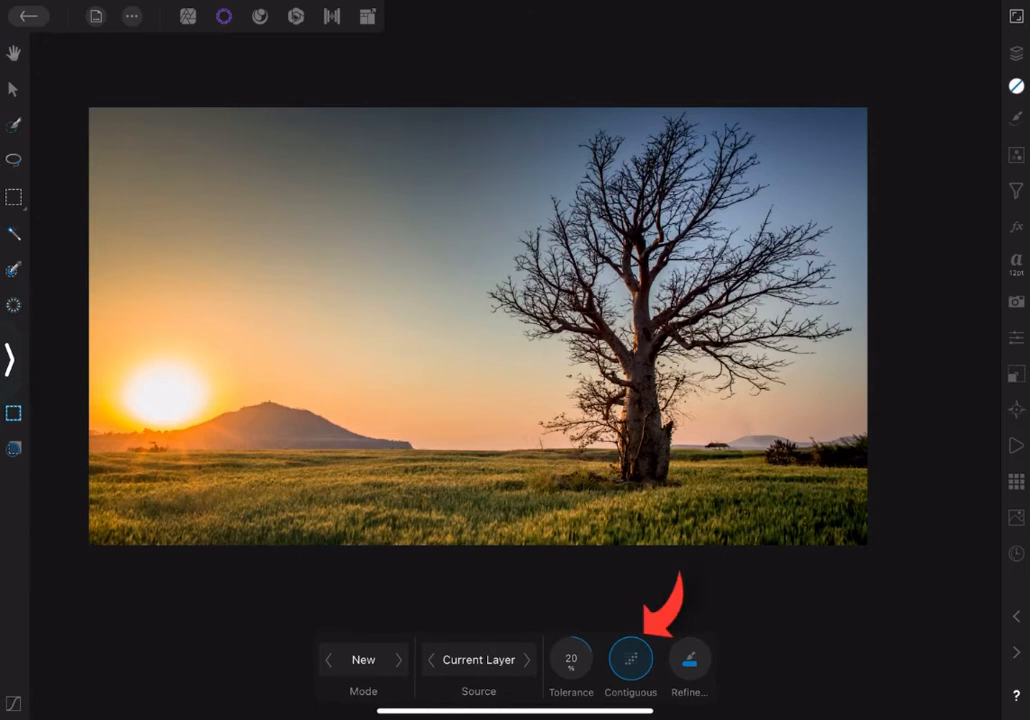
{"action": "left_click", "coordinate": [632, 664]}
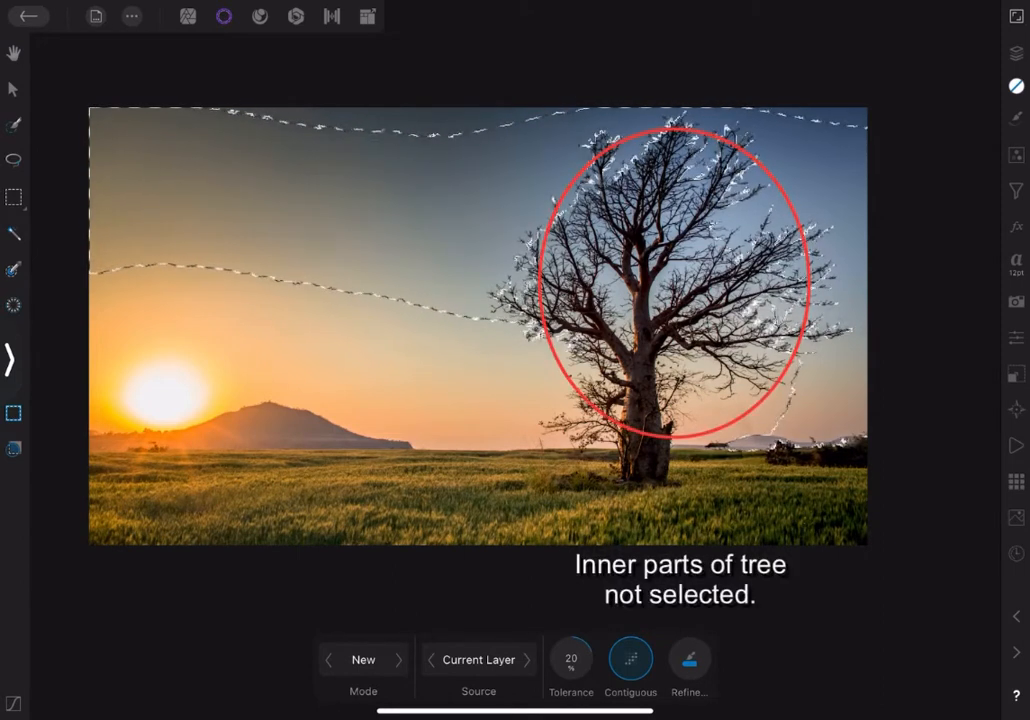
{"action": "left_click", "coordinate": [132, 16]}
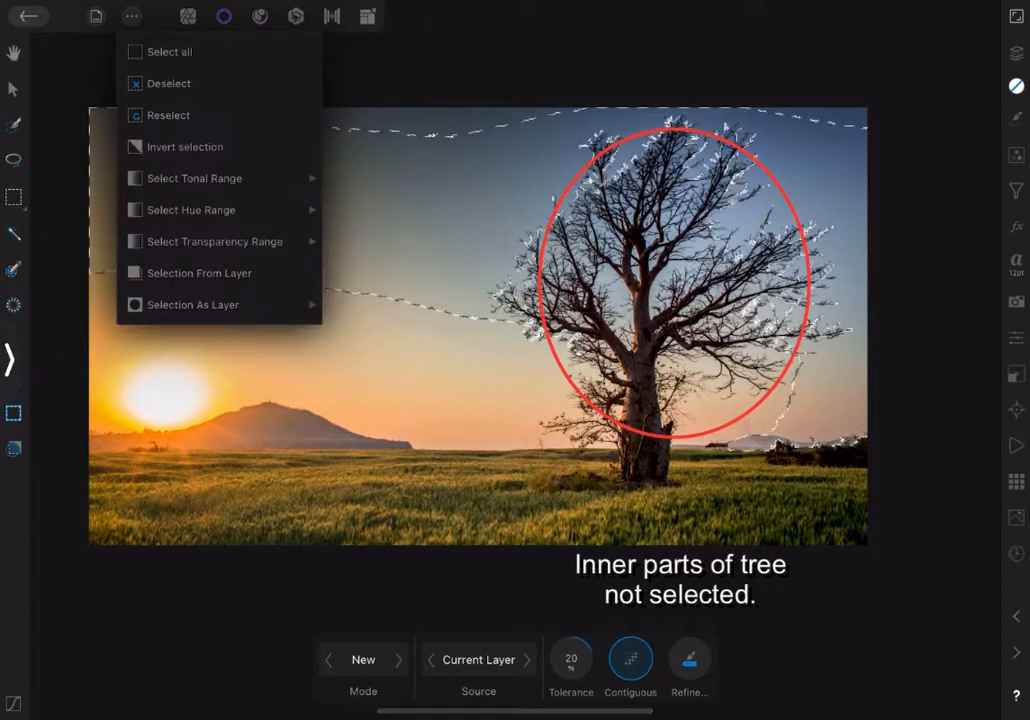
{"action": "left_click", "coordinate": [170, 84]}
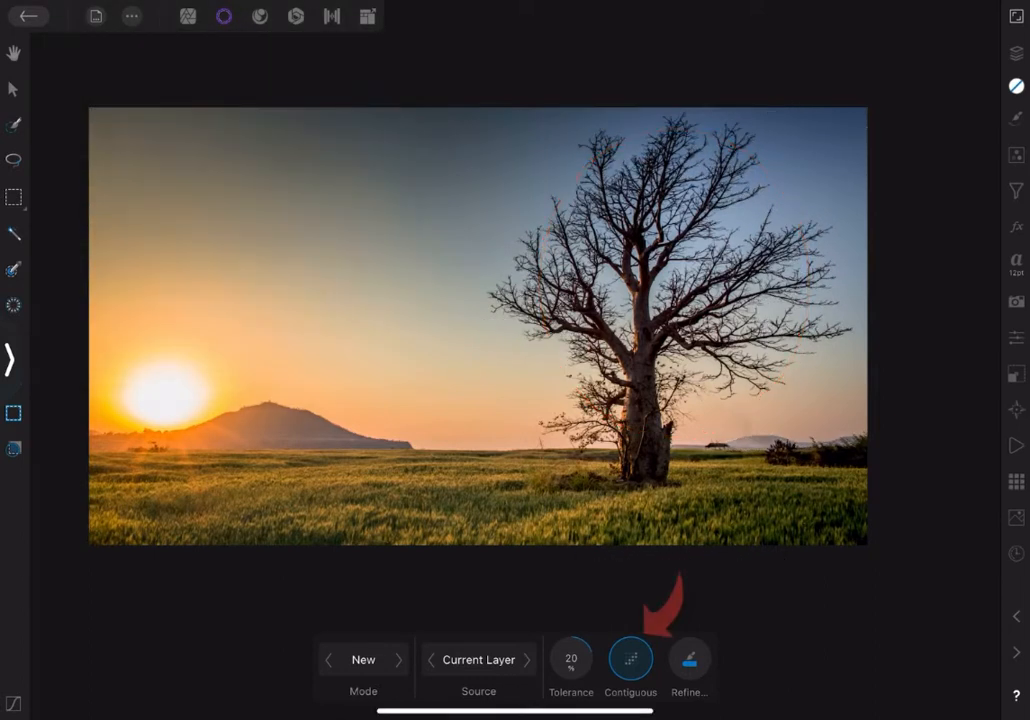
Reselect the sky non-contiguously so branch gaps are included, with mode set to Add
{"action": "left_click", "coordinate": [632, 660]}
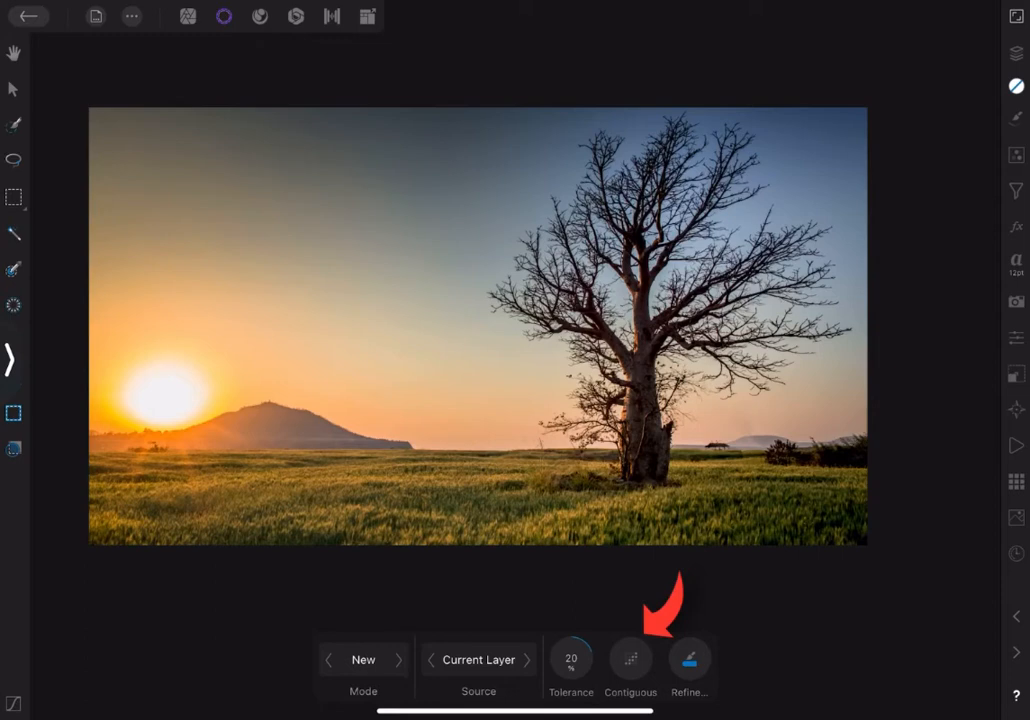
{"action": "left_click", "coordinate": [632, 660]}
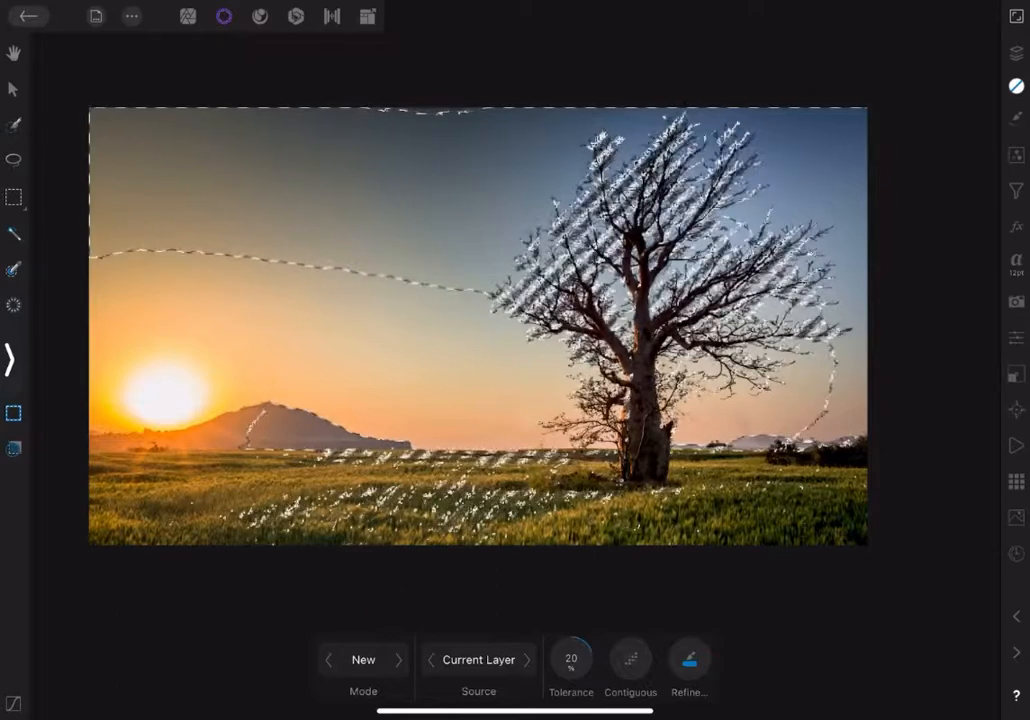
{"action": "left_click", "coordinate": [364, 660]}
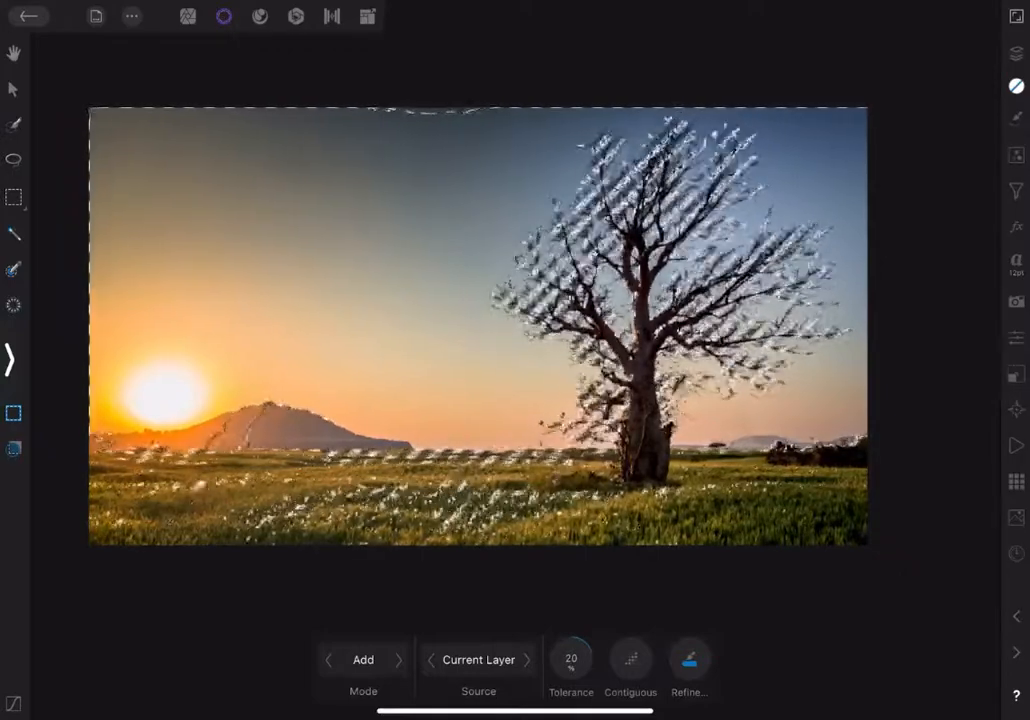
Remove stray selected patches from the grass and near the horizon with freehand strokes
{"action": "left_click_drag", "start_coordinate": [100, 466], "coordinate": [856, 546]}
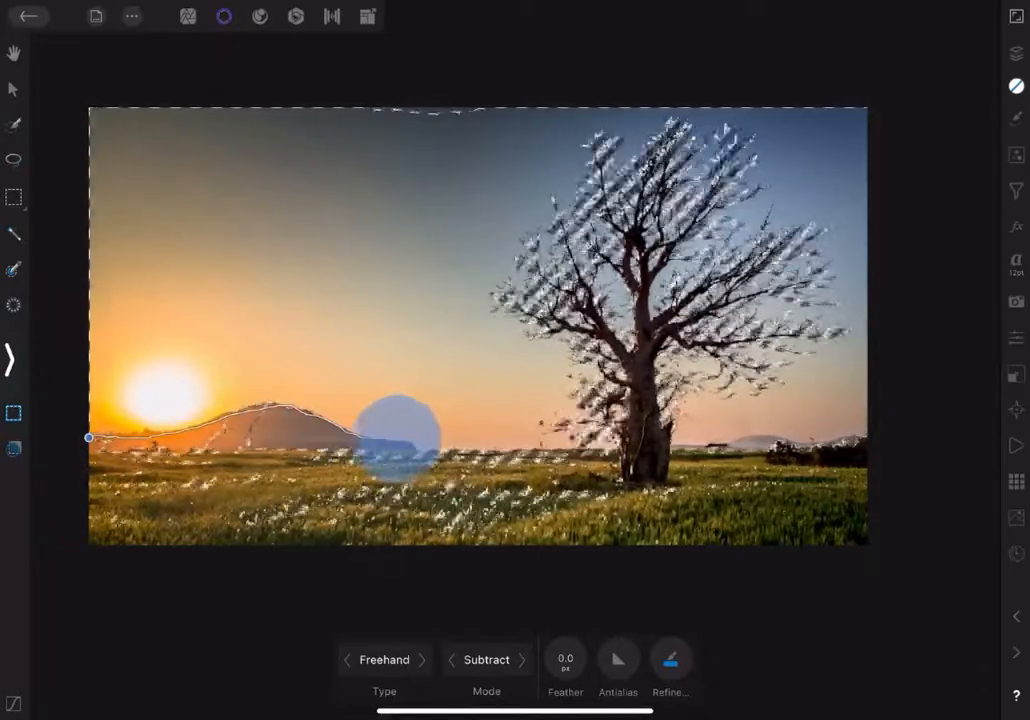
{"action": "left_click_drag", "start_coordinate": [390, 436], "coordinate": [90, 436]}
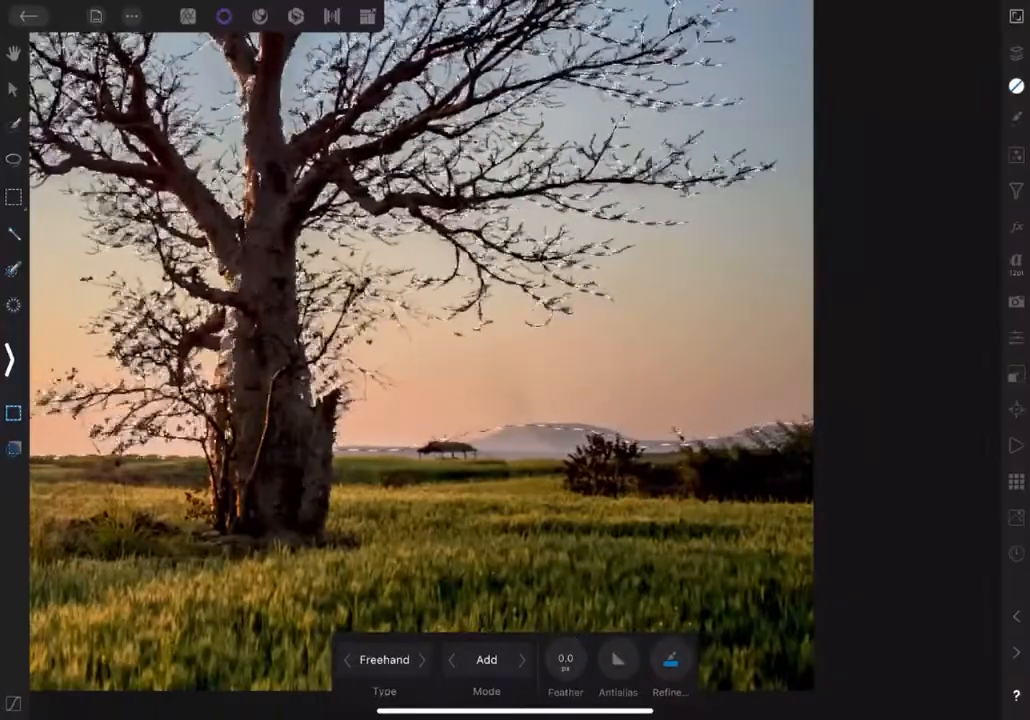
In Subtract mode, tidy the selection around the tree trunk and among the branches
{"action": "left_click", "coordinate": [486, 660]}
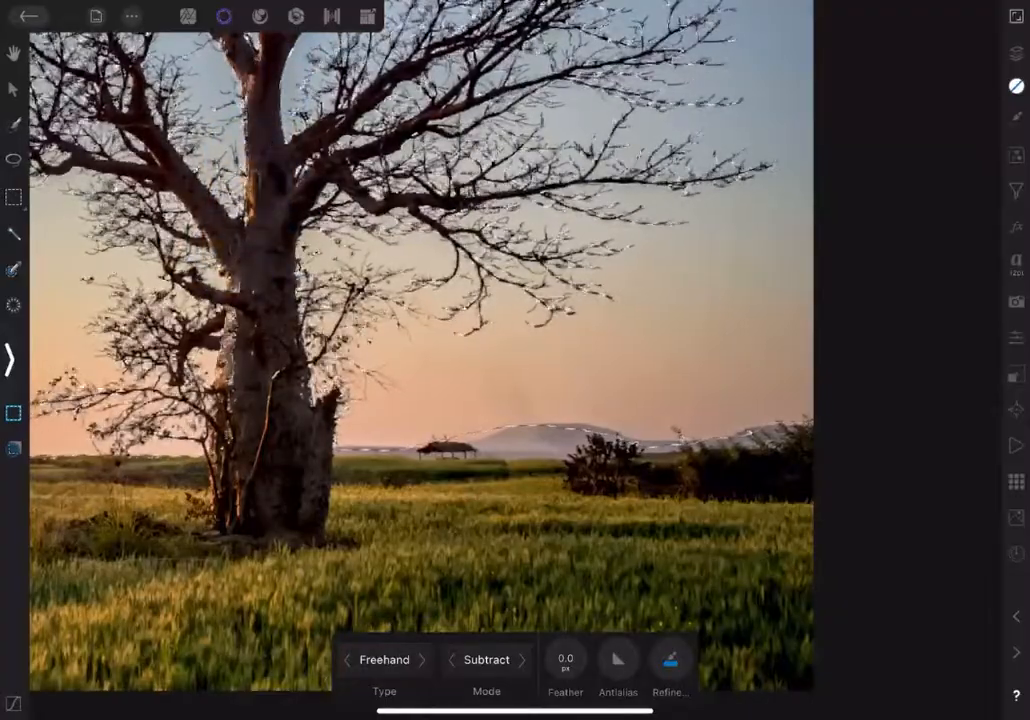
{"action": "left_click_drag", "start_coordinate": [264, 256], "coordinate": [216, 440]}
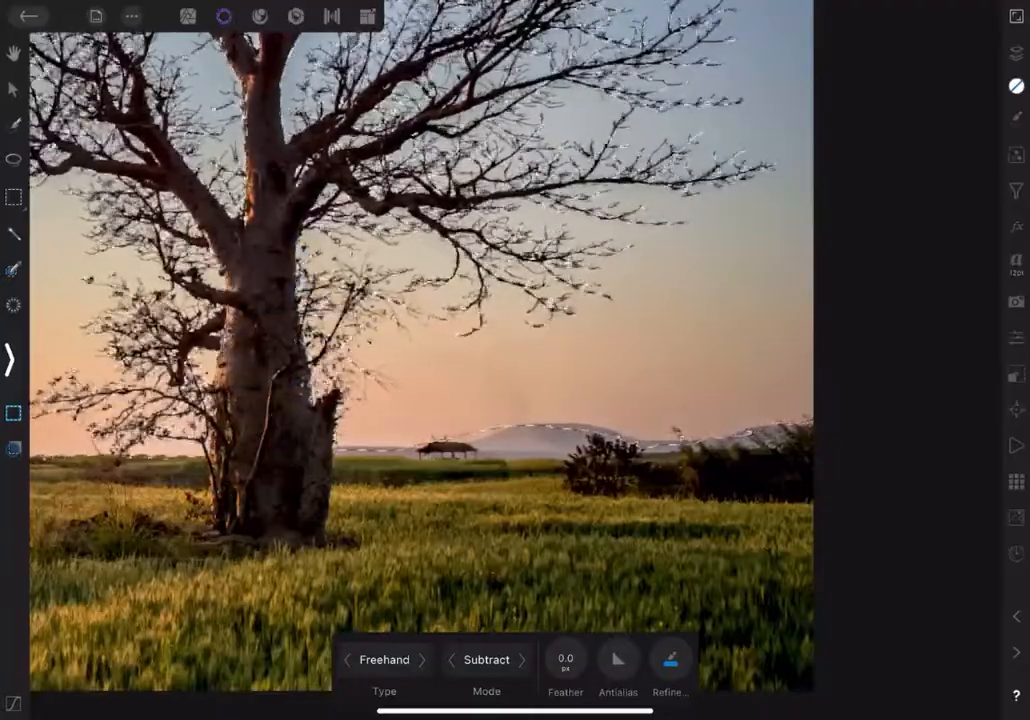
{"action": "left_click_drag", "start_coordinate": [276, 312], "coordinate": [268, 464]}
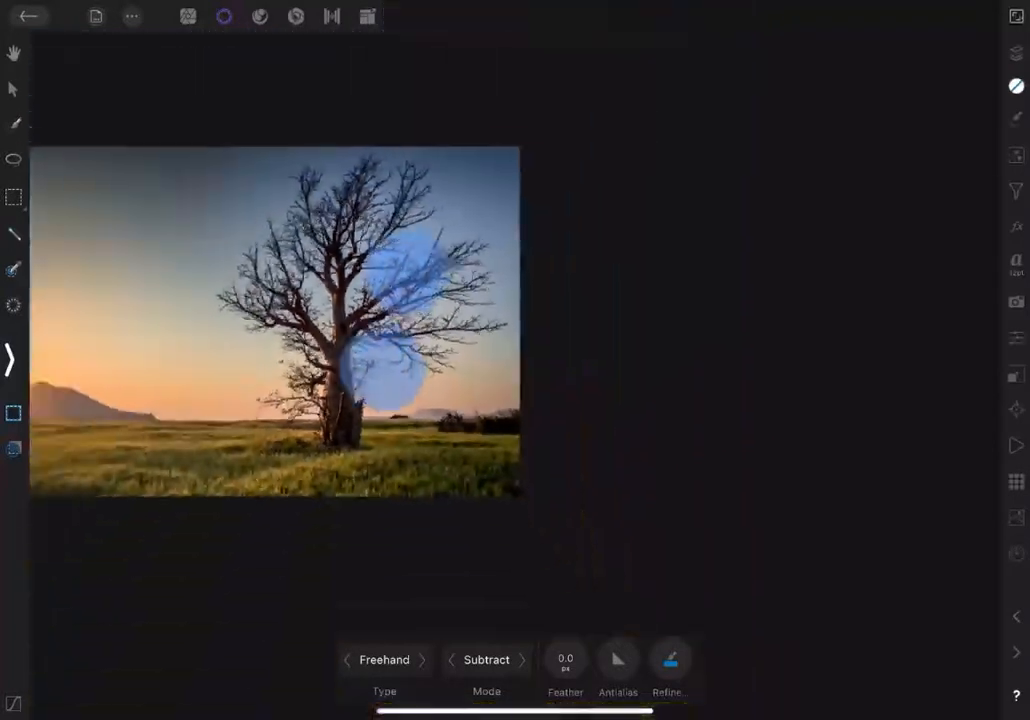
Refine the selection, brushing Matte over the horizon behind the tree
{"action": "left_click", "coordinate": [670, 660]}
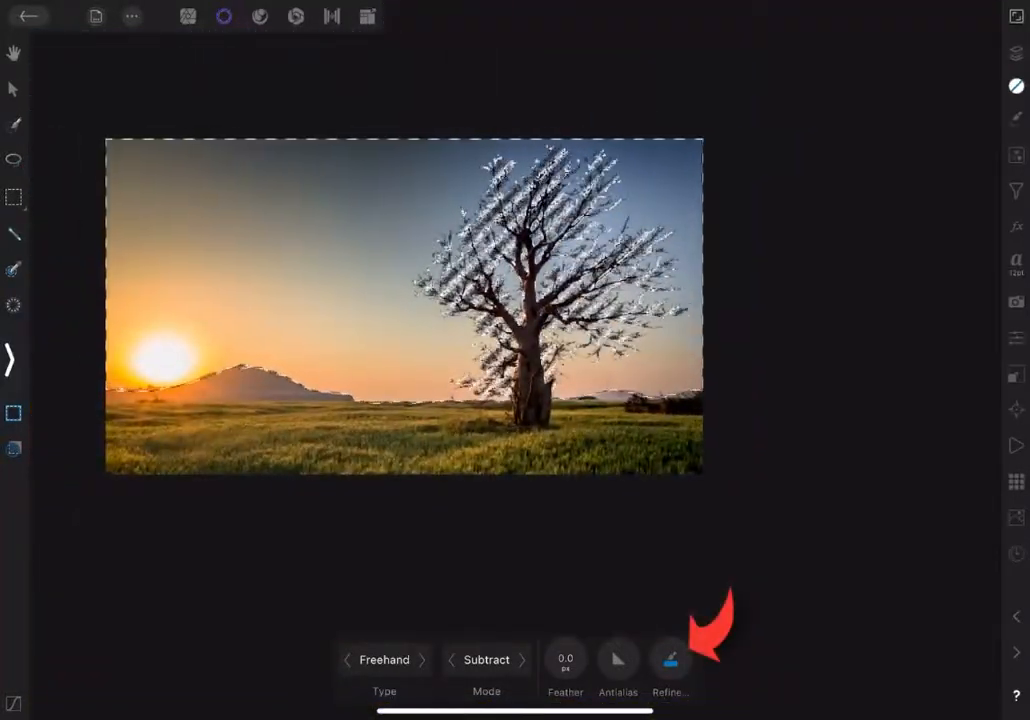
{"action": "left_click", "coordinate": [672, 664]}
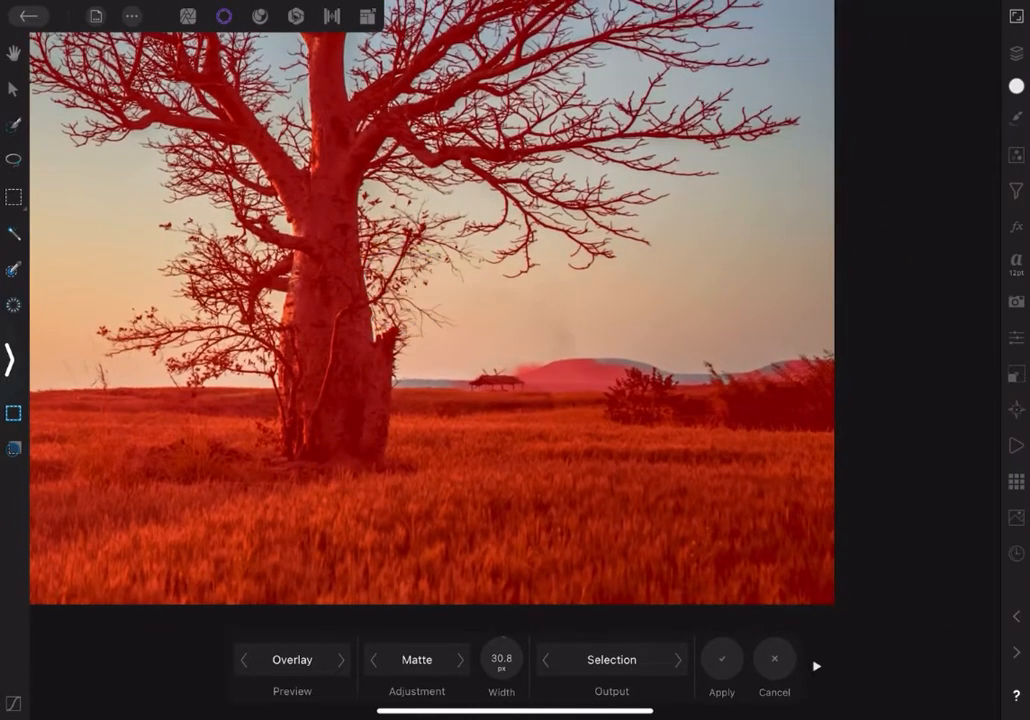
{"action": "left_click", "coordinate": [490, 382]}
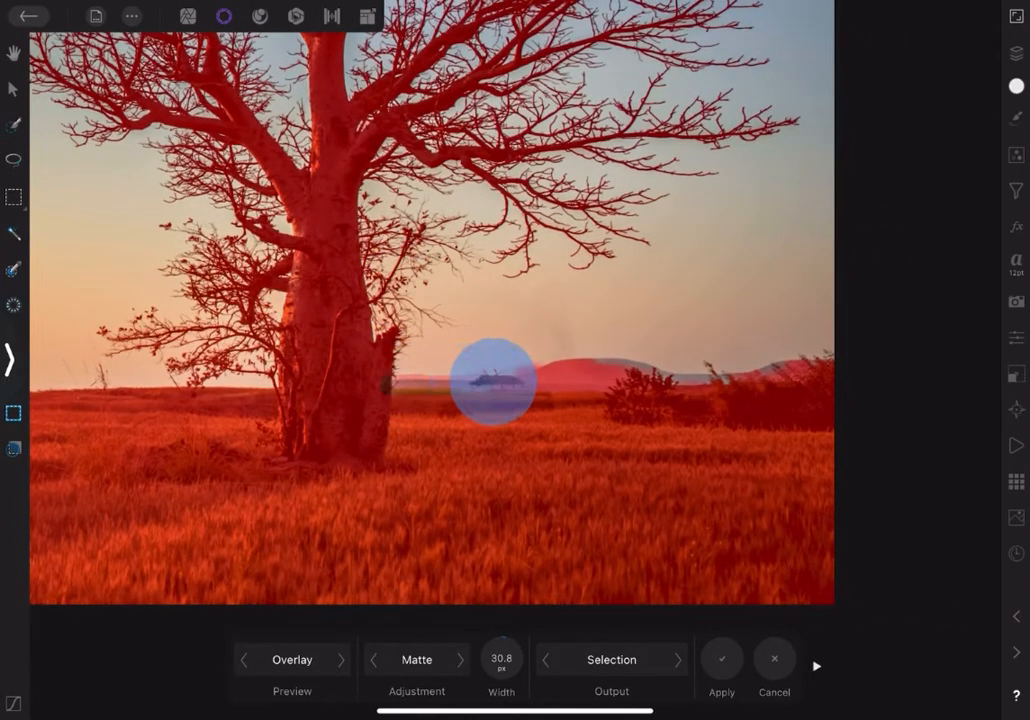
{"action": "left_click_drag", "start_coordinate": [492, 382], "coordinate": [784, 364]}
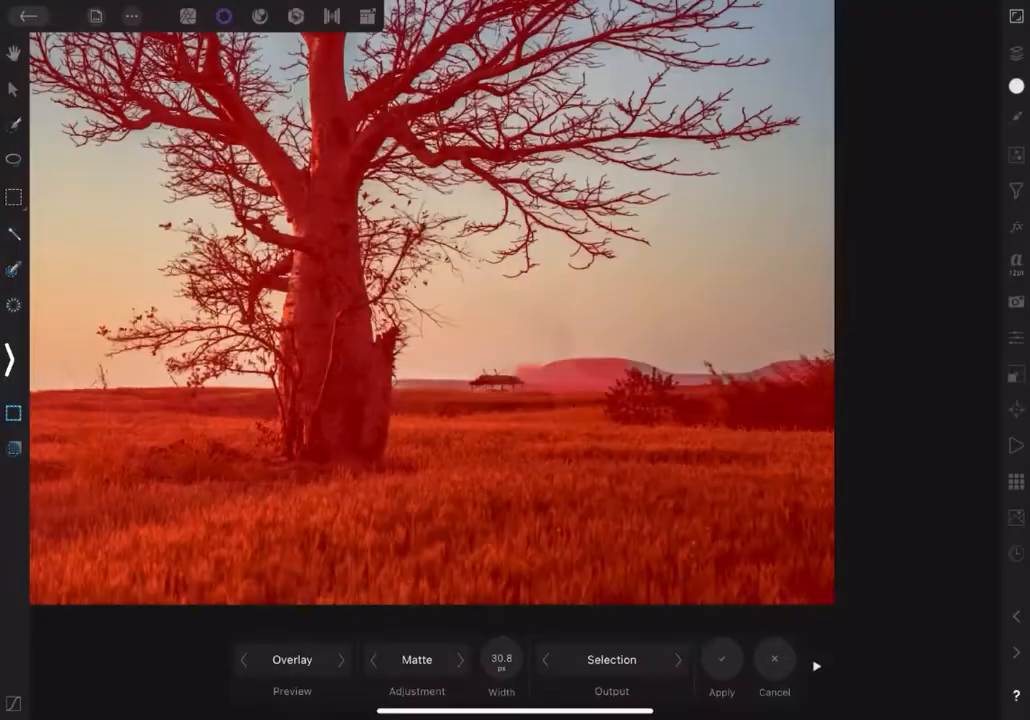
Inspect the mask in Black & White preview, then return to the red Overlay preview
{"action": "left_click", "coordinate": [340, 660]}
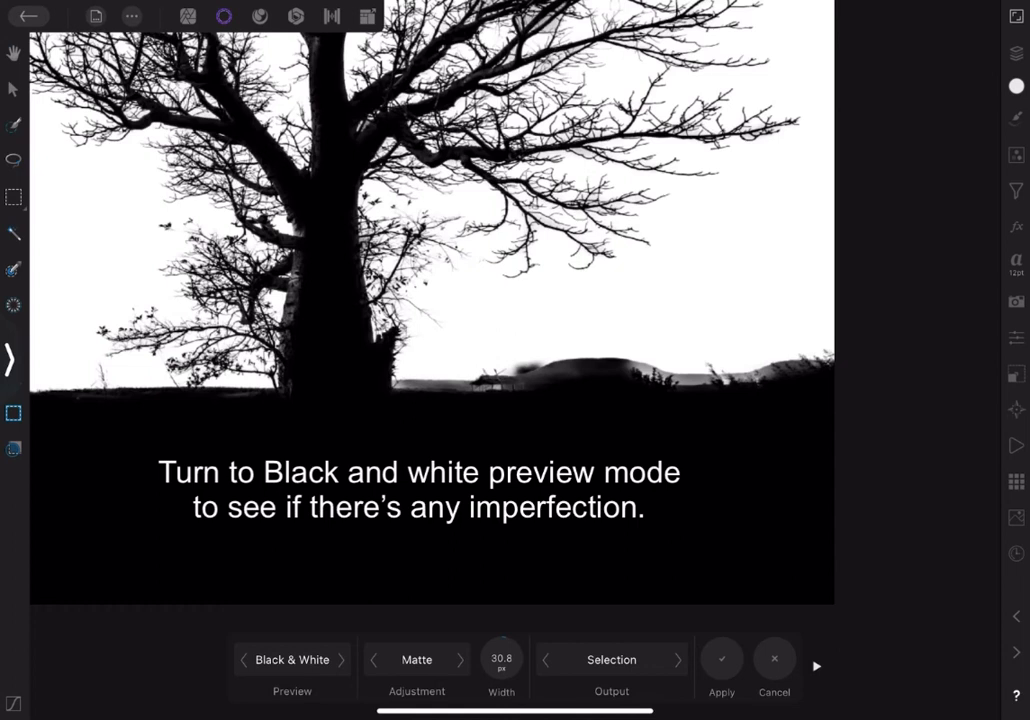
{"action": "left_click", "coordinate": [292, 660]}
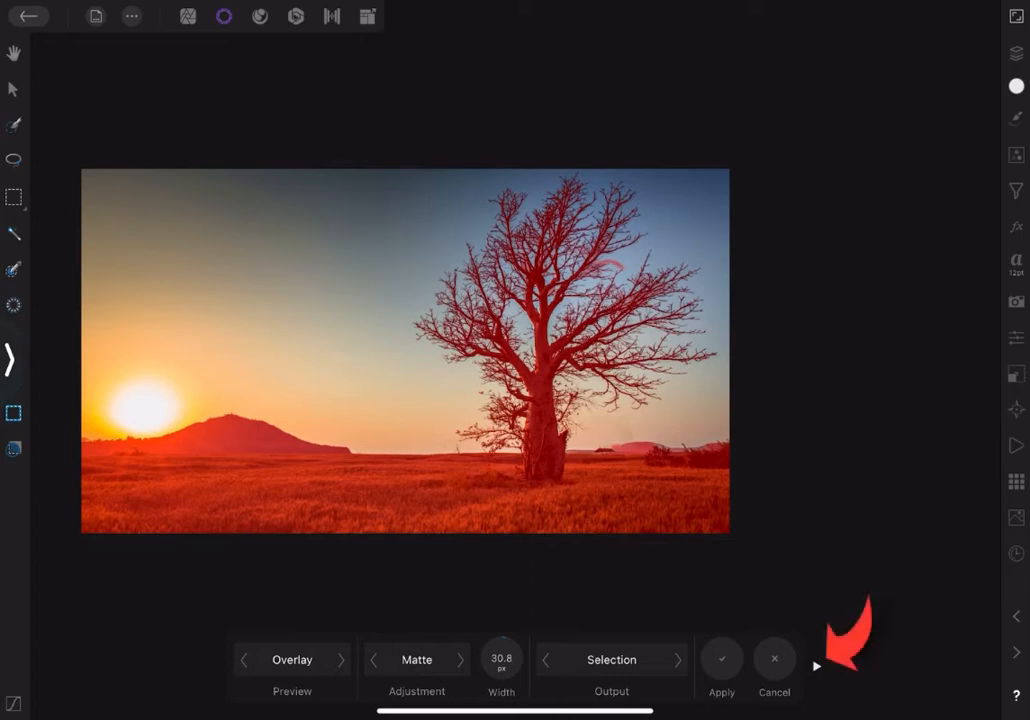
{"action": "left_click", "coordinate": [816, 666]}
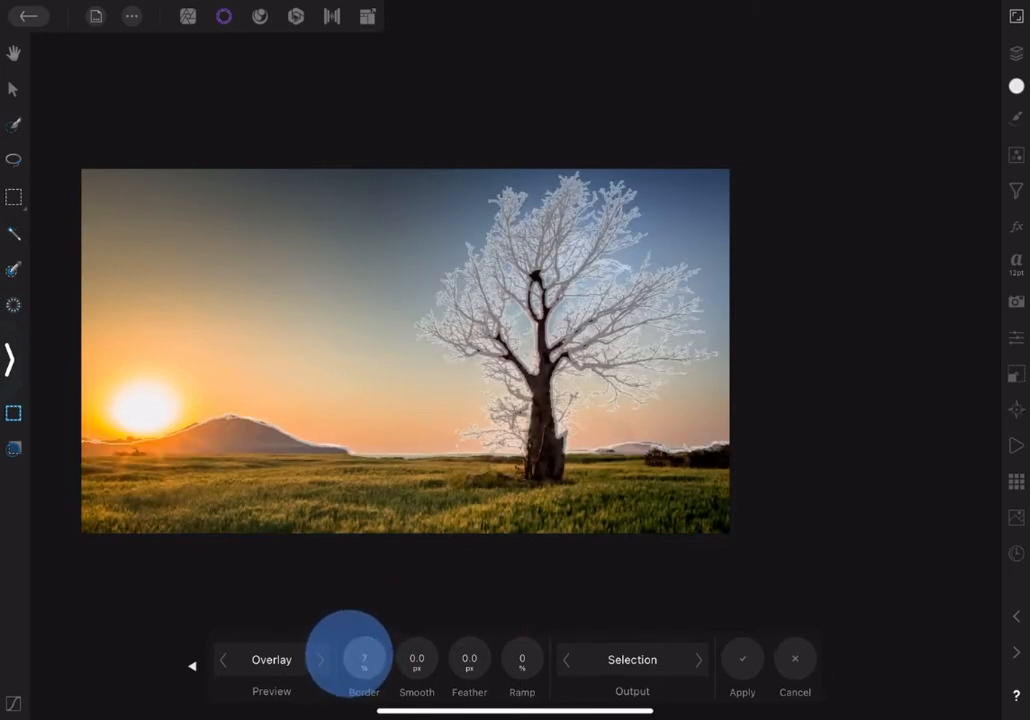
{"action": "left_click_drag", "start_coordinate": [352, 620], "coordinate": [364, 660]}
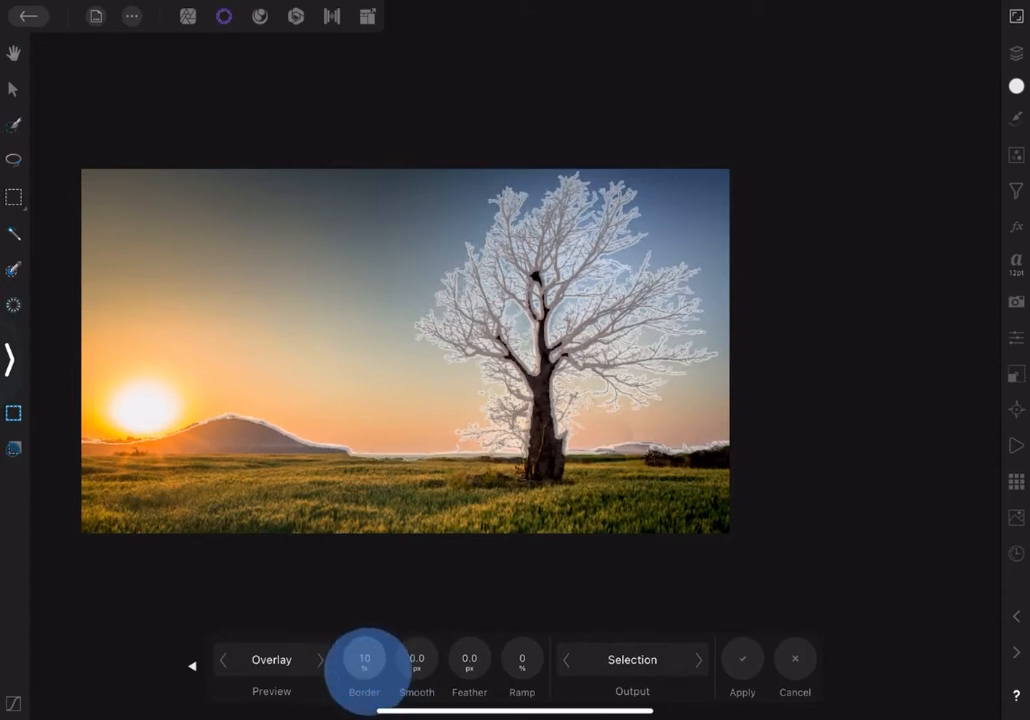
{"action": "left_click_drag", "start_coordinate": [370, 660], "coordinate": [360, 664]}
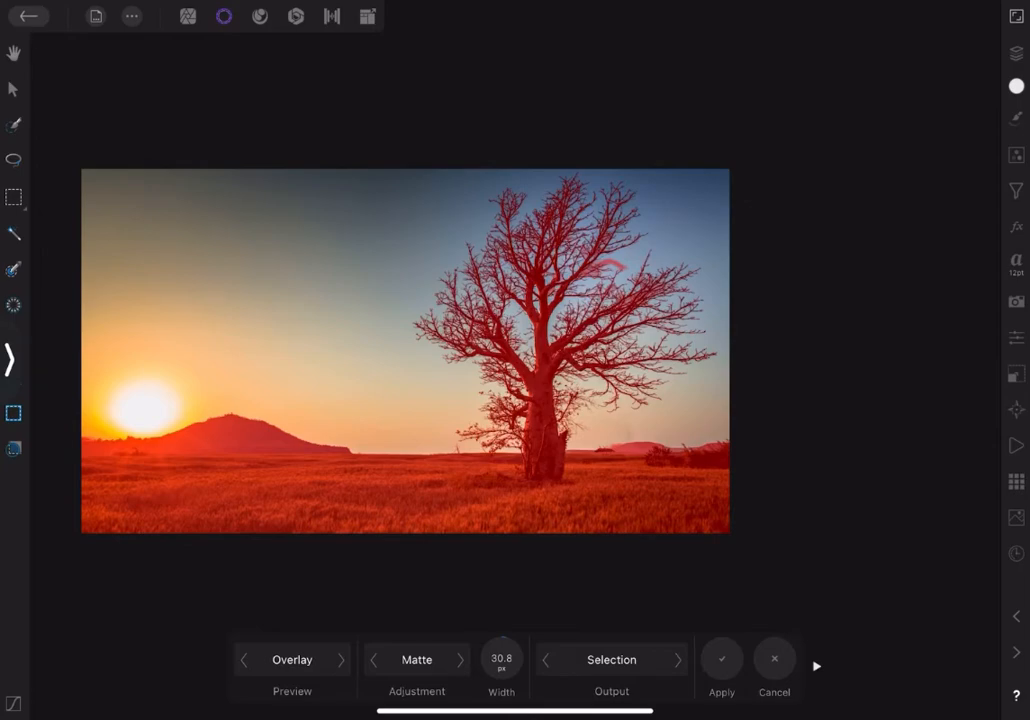
Refine the tree selection and mark the sky just above the horizon as background
{"action": "left_click", "coordinate": [720, 660]}
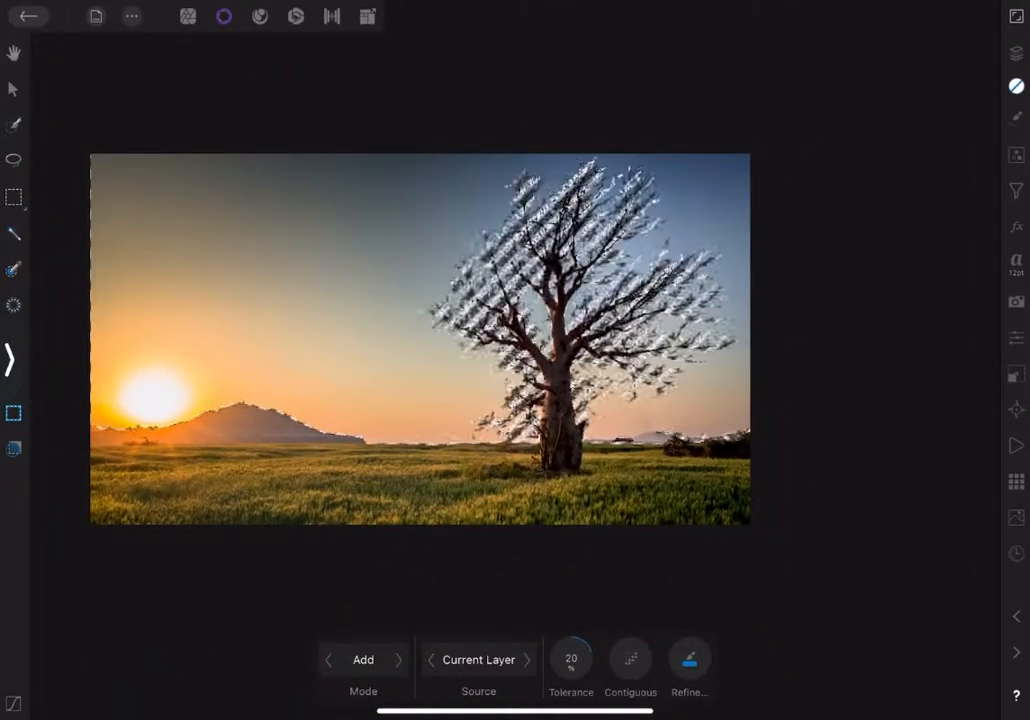
{"action": "left_click", "coordinate": [688, 660]}
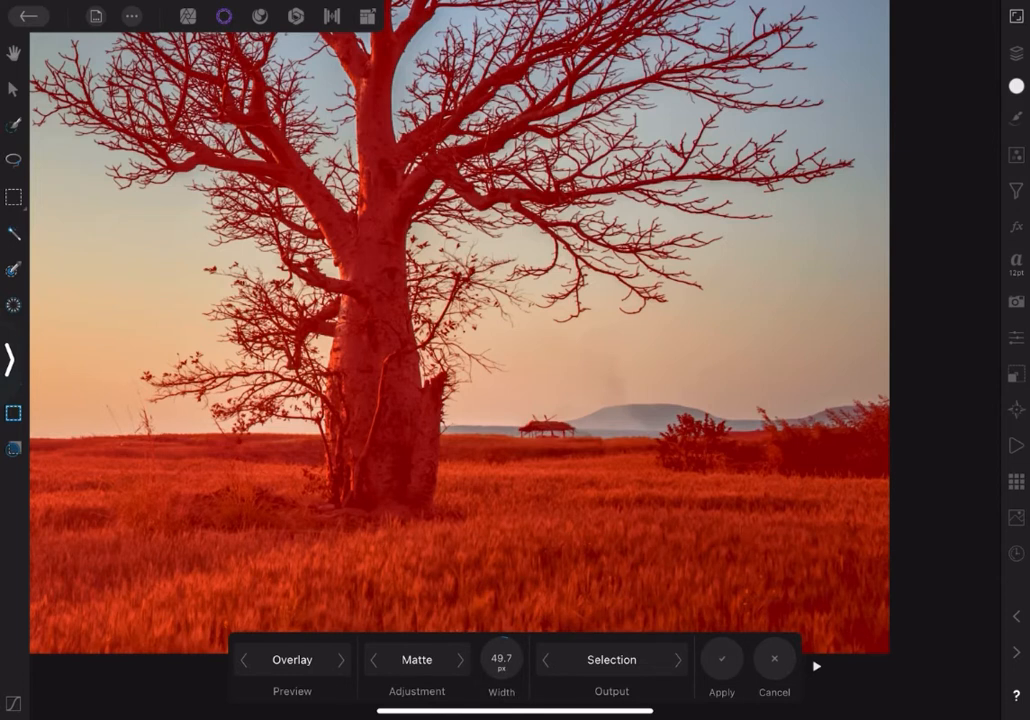
{"action": "left_click", "coordinate": [436, 432]}
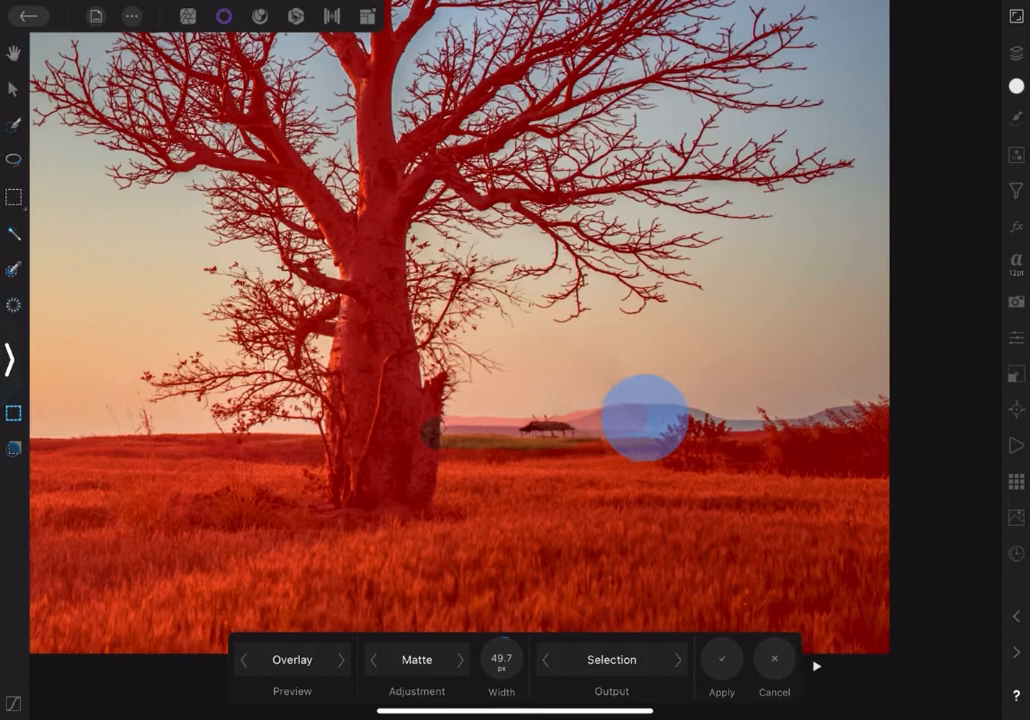
{"action": "left_click_drag", "start_coordinate": [640, 414], "coordinate": [744, 430]}
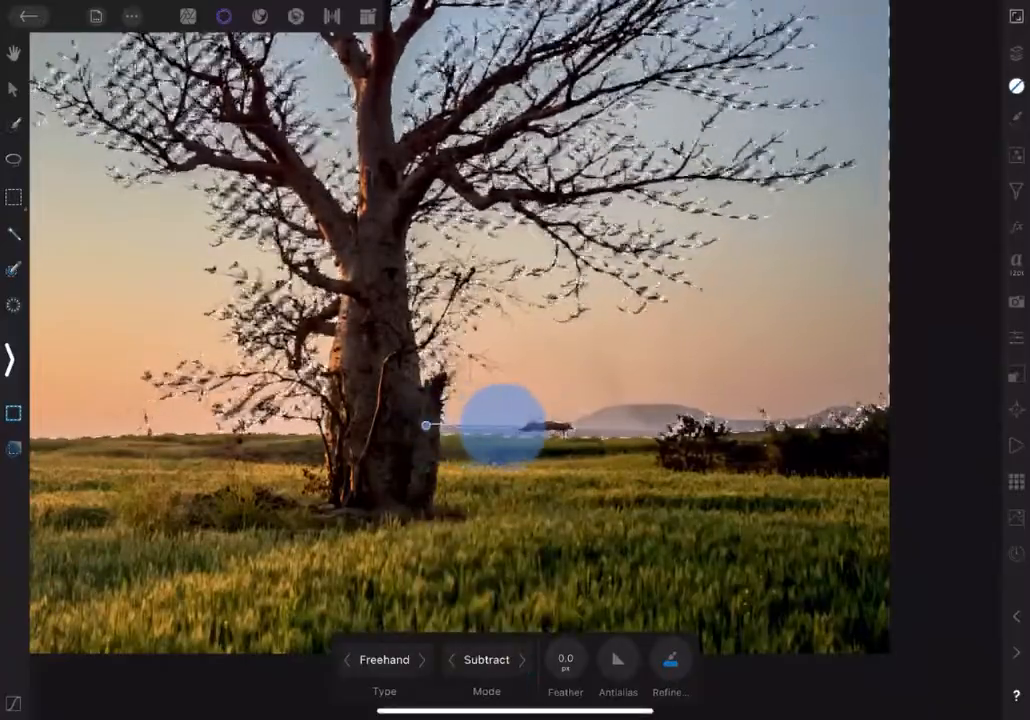
Subtract the horizon strip, distant structure and far-right bushes from the tree selection
{"action": "left_click_drag", "start_coordinate": [500, 424], "coordinate": [660, 396]}
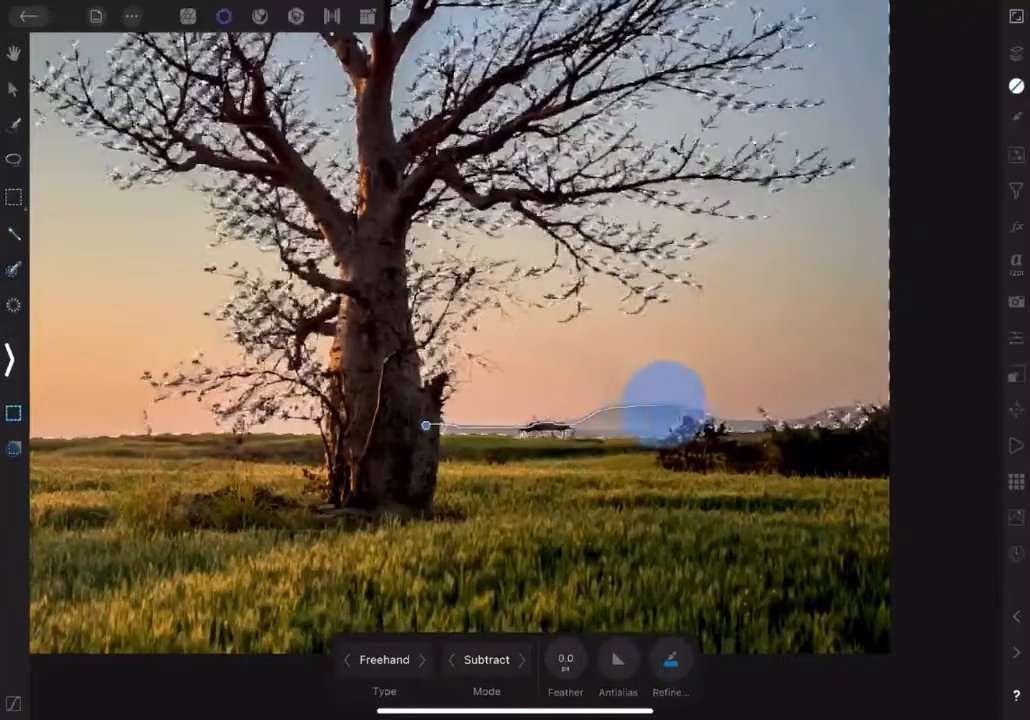
{"action": "left_click_drag", "start_coordinate": [660, 390], "coordinate": [800, 420]}
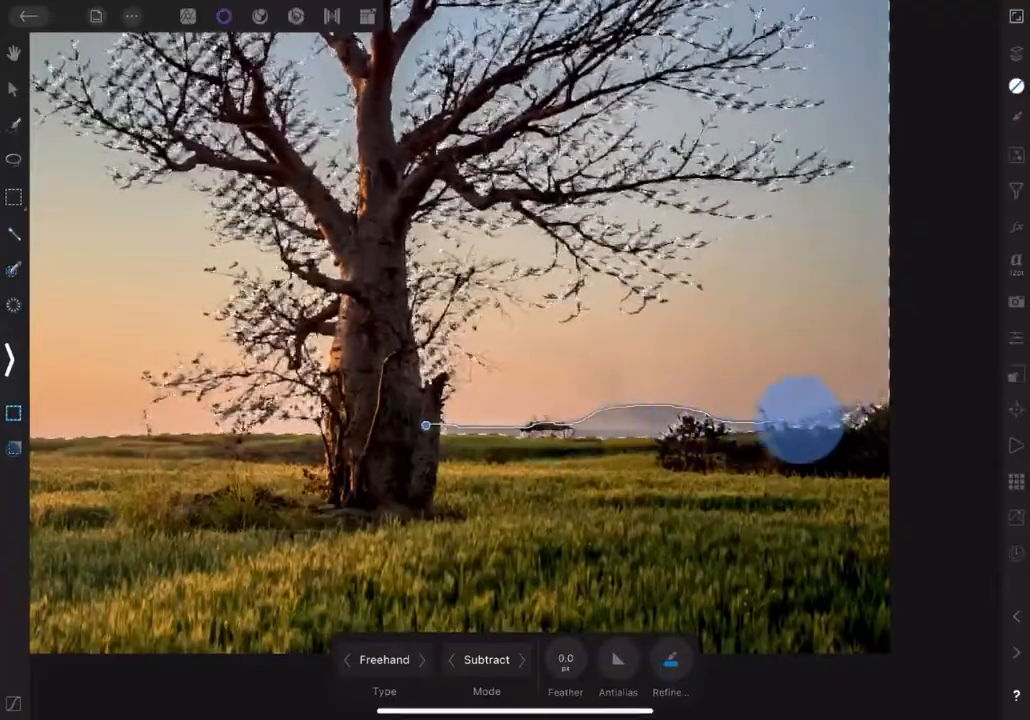
{"action": "left_click_drag", "start_coordinate": [800, 410], "coordinate": [490, 480]}
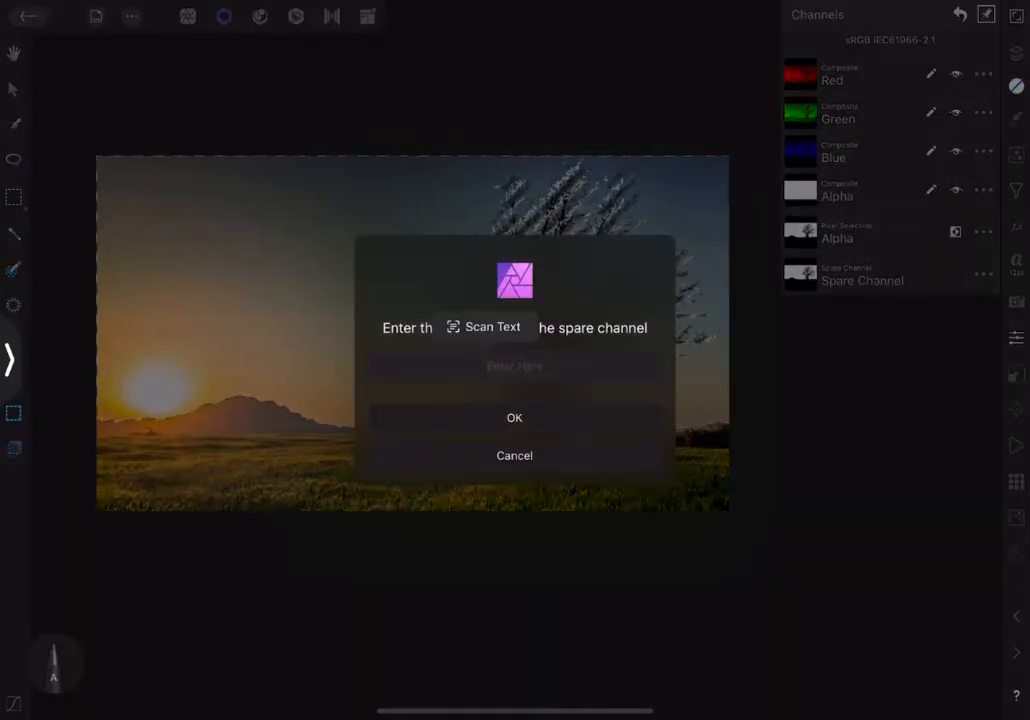
Name the spare channel 'Tree selection'
{"action": "left_click", "coordinate": [514, 366]}
{"action": "type", "text": "Tree selec"}
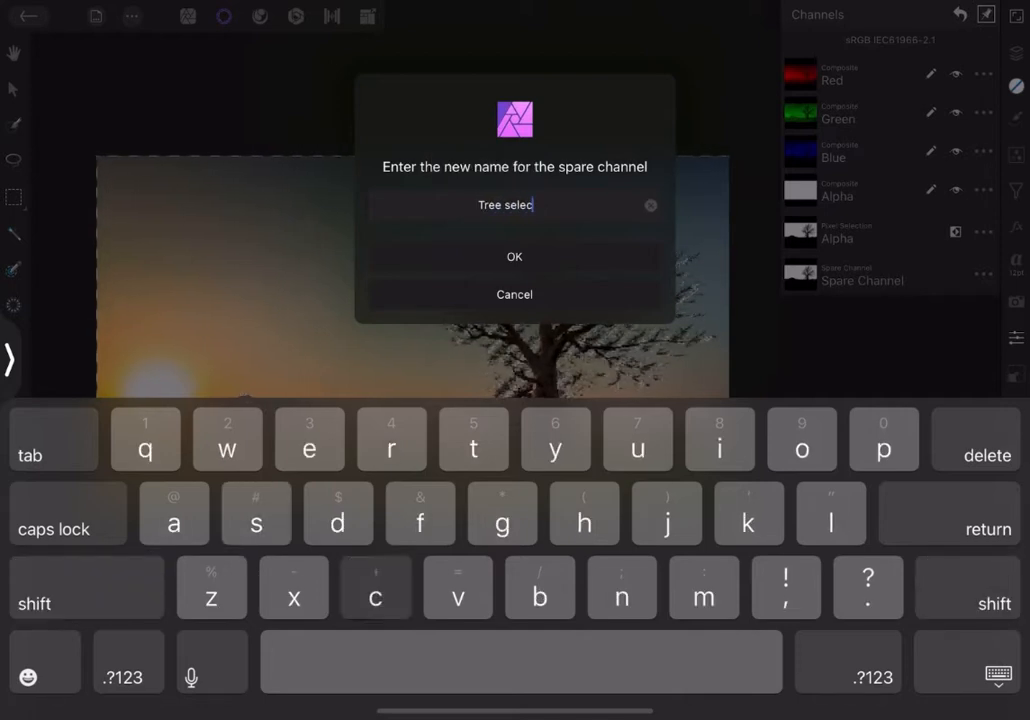
{"action": "left_click", "coordinate": [514, 256]}
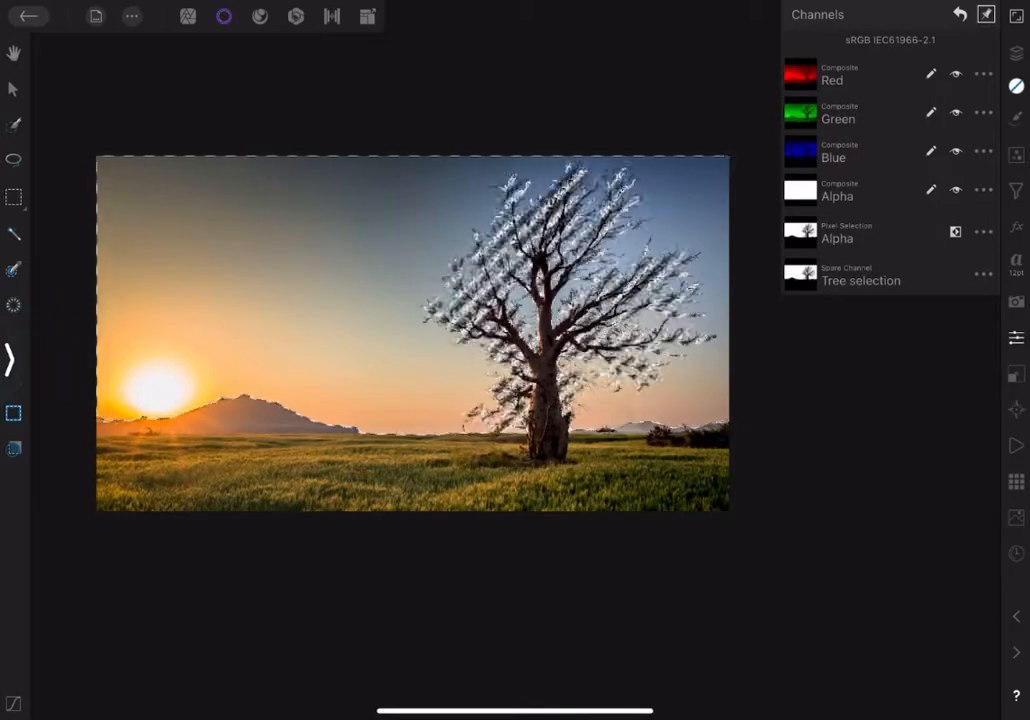
Deselect, then reload the Tree selection channel as the active selection
{"action": "left_click", "coordinate": [132, 16]}
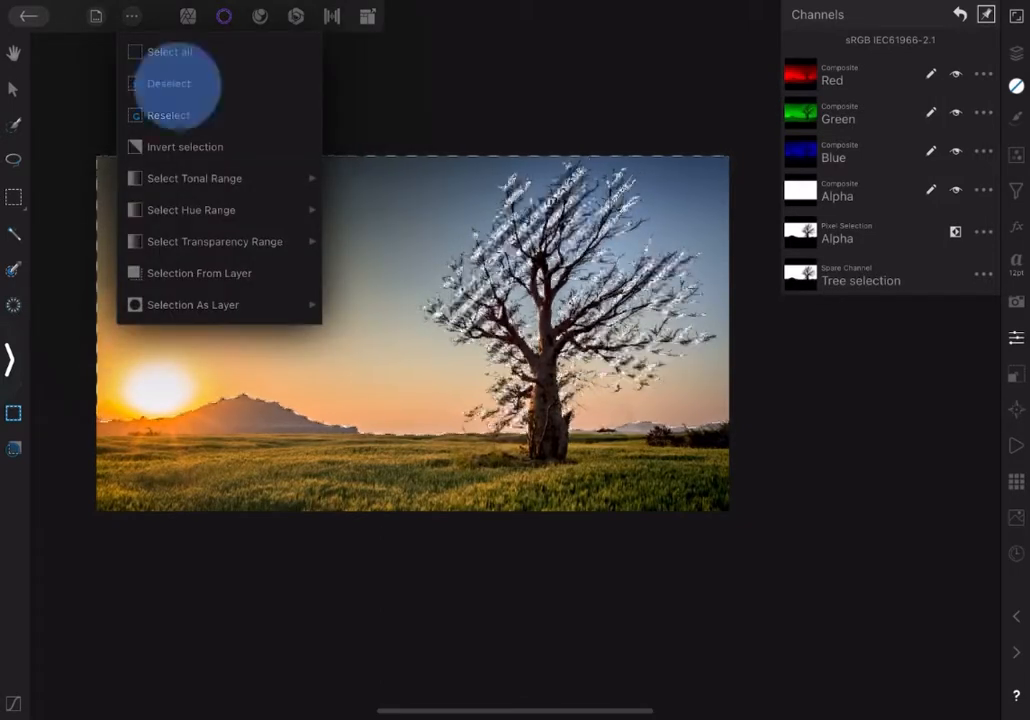
{"action": "left_click", "coordinate": [168, 84]}
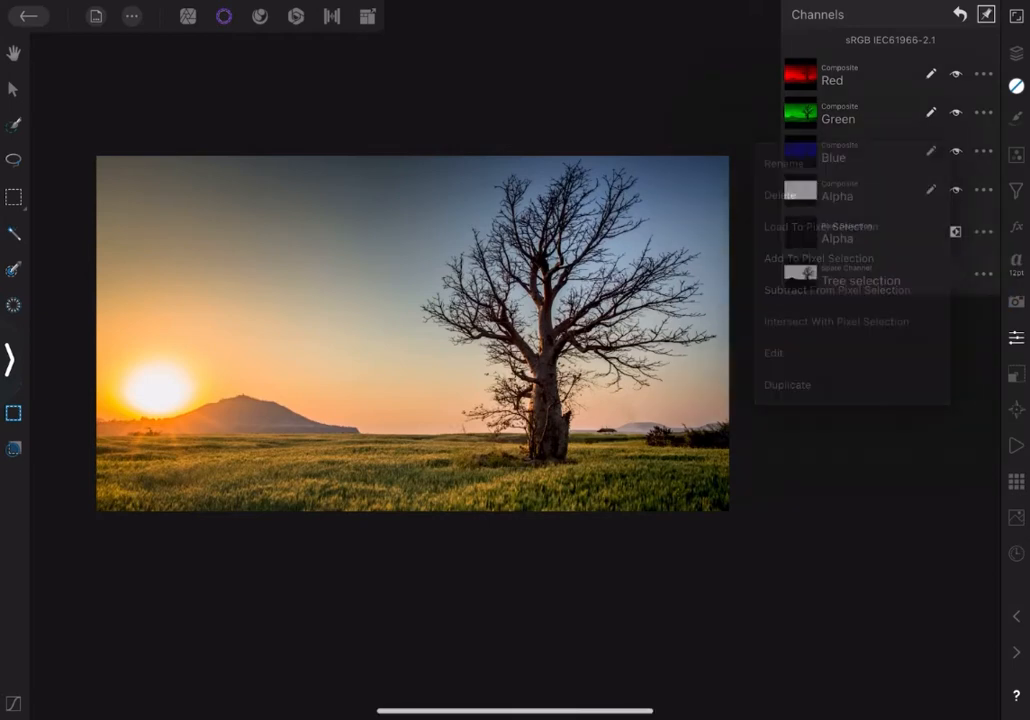
{"action": "left_click", "coordinate": [816, 226]}
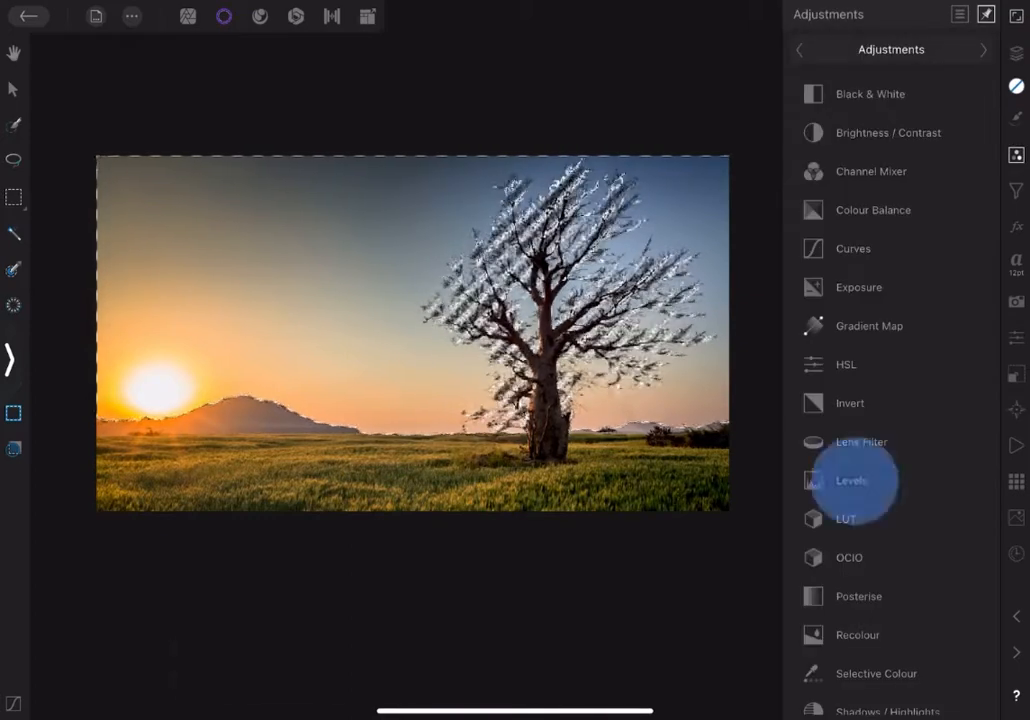
Add a Levels adjustment with Black at 12, placed under the image layer and turned off
{"action": "left_click", "coordinate": [852, 480]}
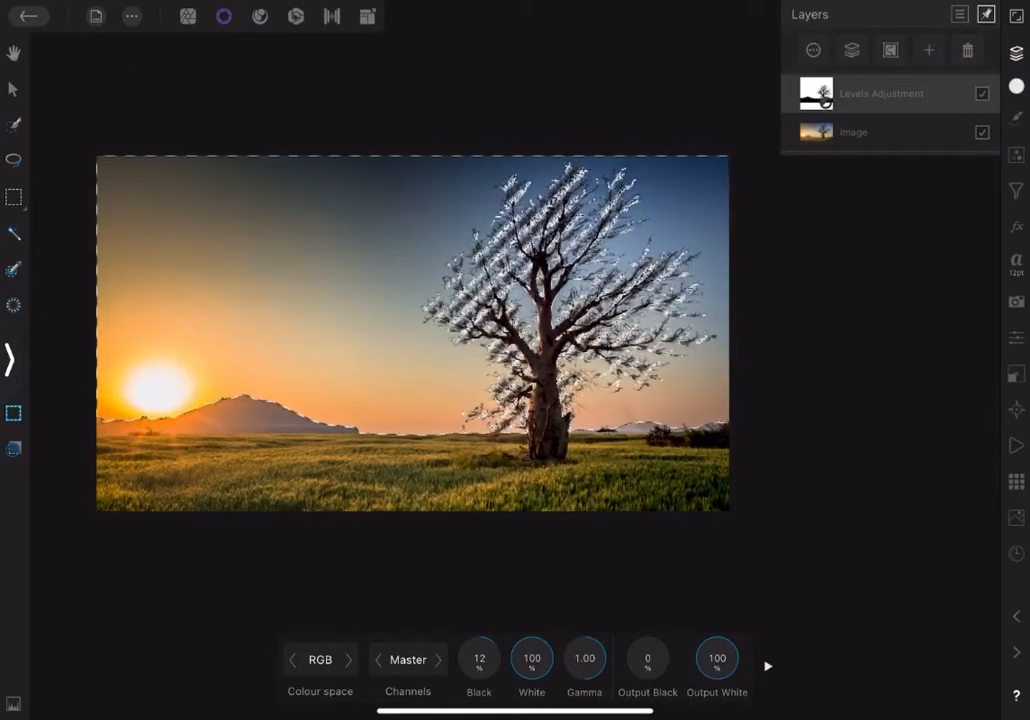
{"action": "left_click", "coordinate": [984, 14]}
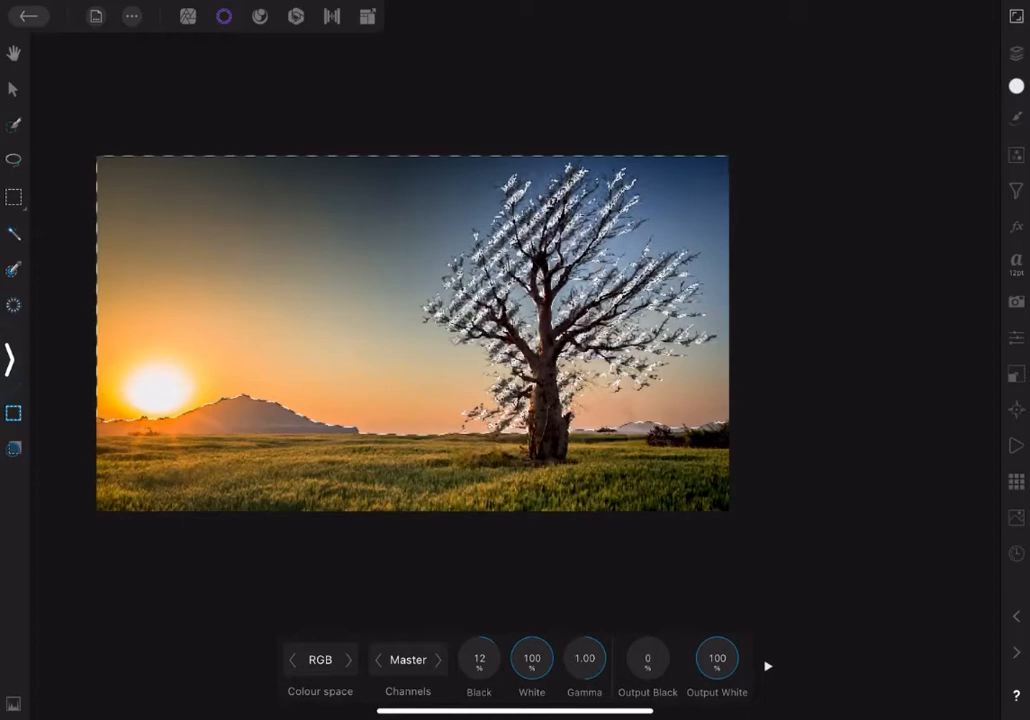
{"action": "left_click", "coordinate": [132, 16]}
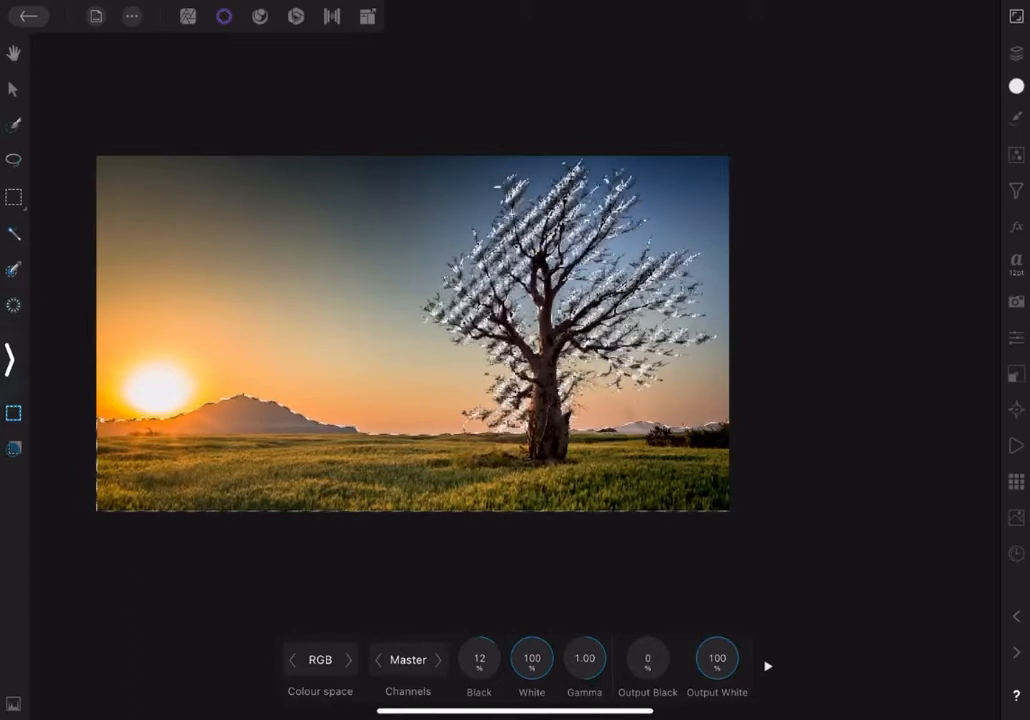
{"action": "left_click", "coordinate": [1016, 54]}
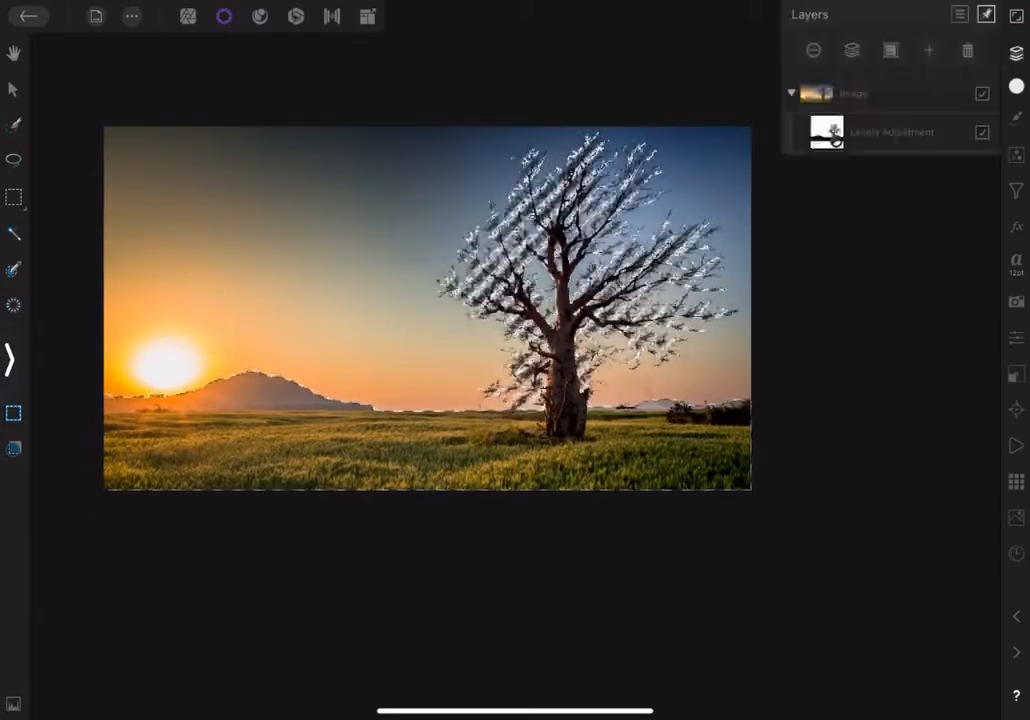
{"action": "left_click", "coordinate": [982, 132]}
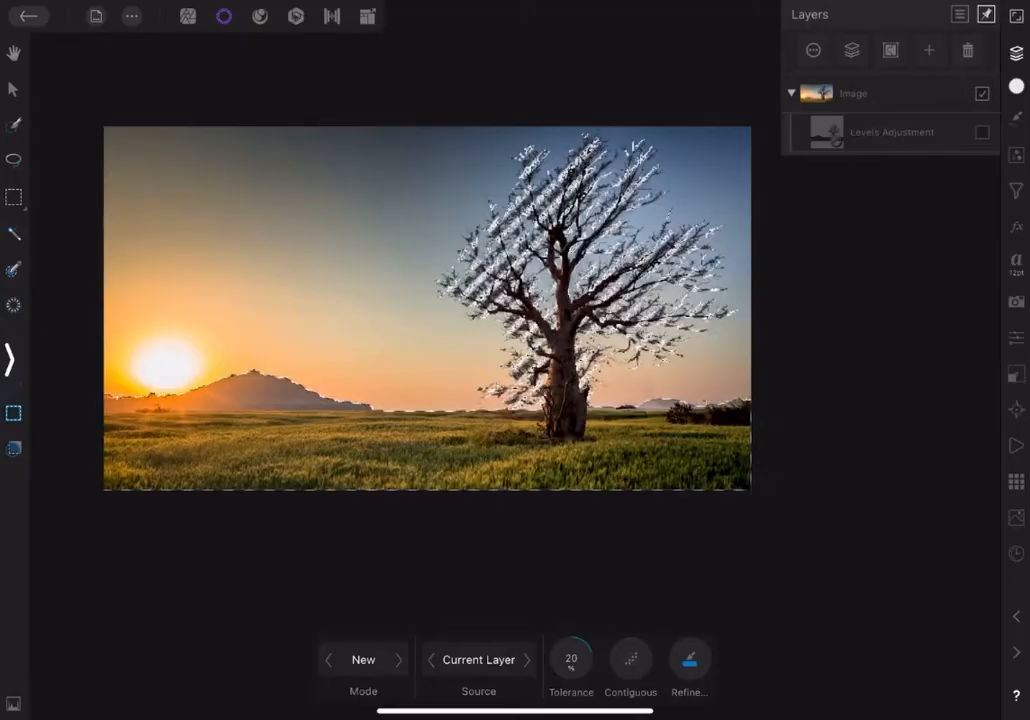
Refine again with Output set to New layer and apply, cutting the tree onto its own layer
{"action": "left_click", "coordinate": [688, 660]}
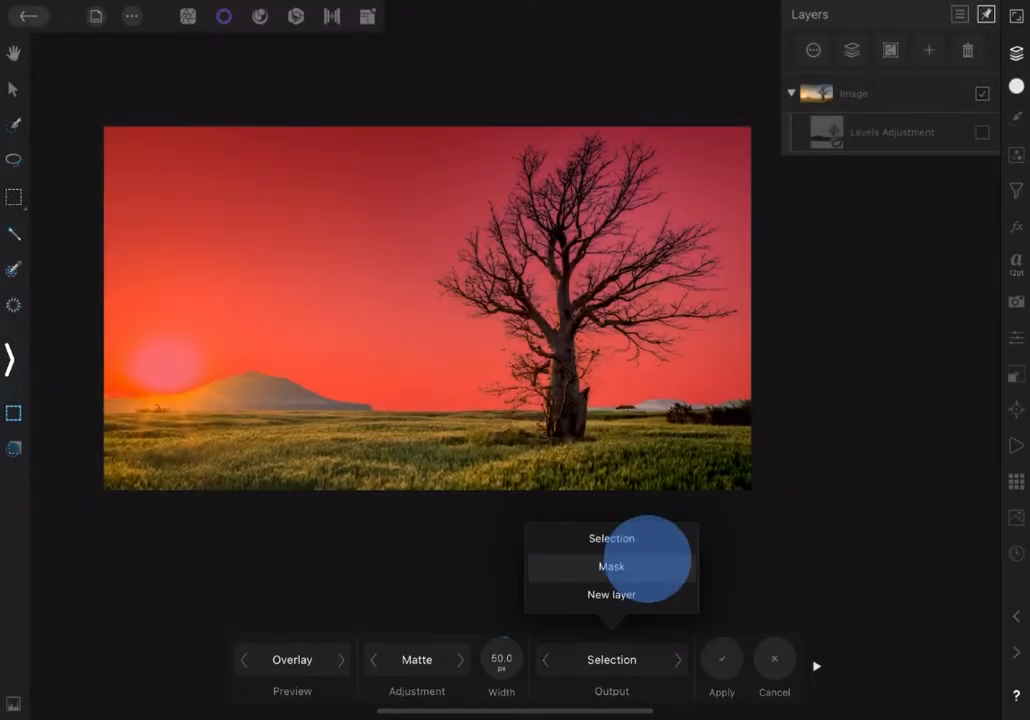
{"action": "left_click", "coordinate": [612, 594]}
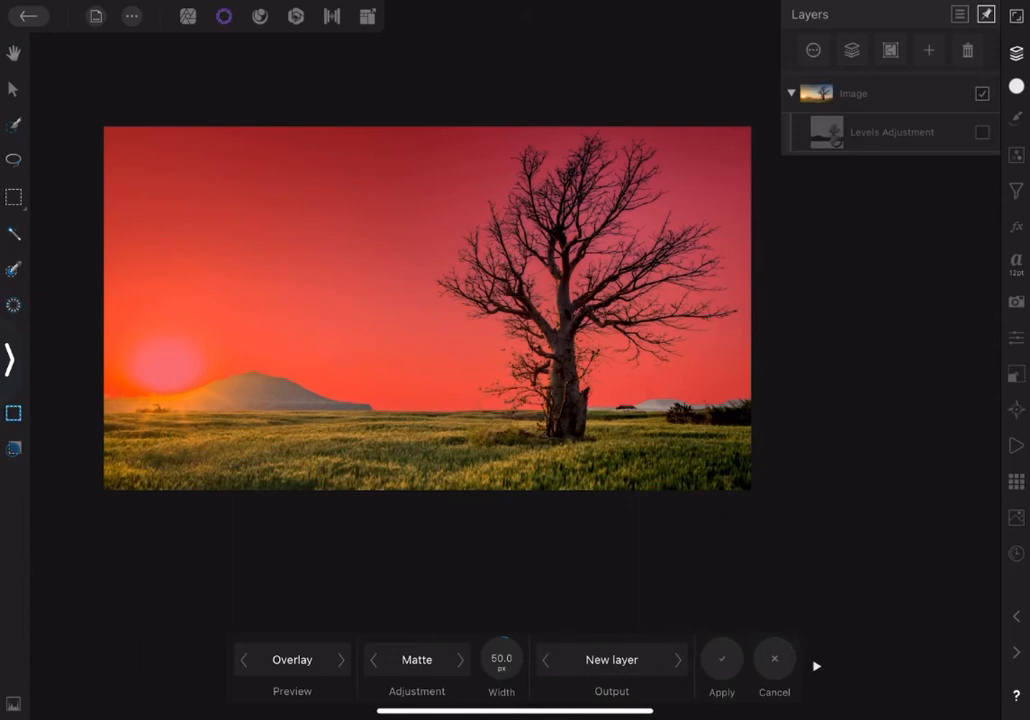
{"action": "left_click", "coordinate": [720, 662]}
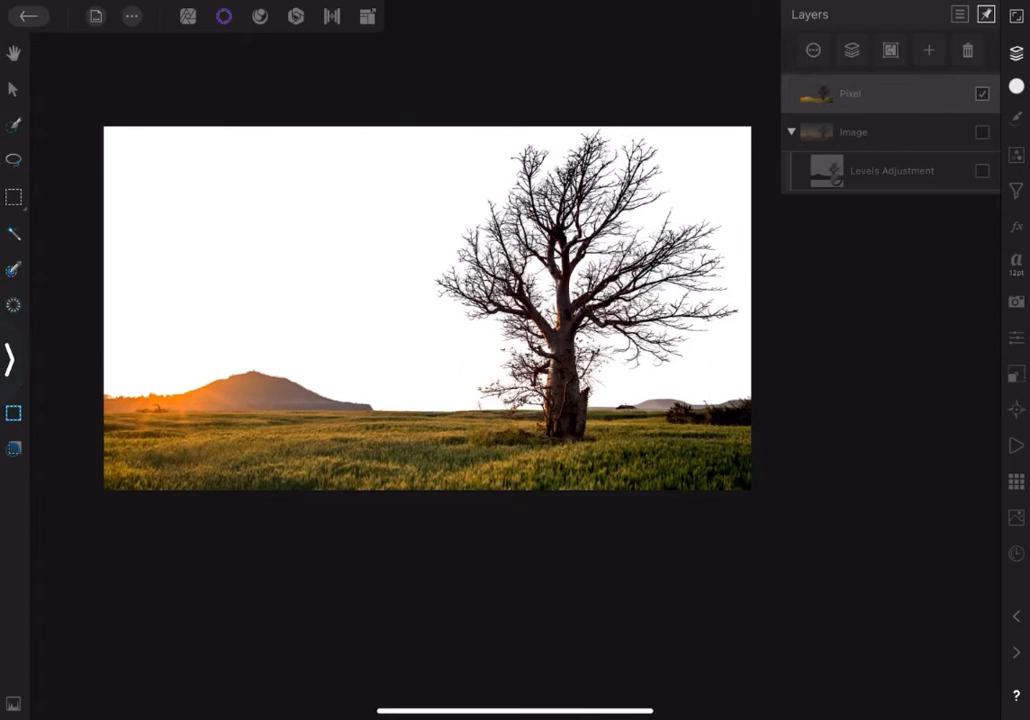
Search Stock for 'sunset', place an orange sunset-clouds photo and move it below the tree layer
{"action": "left_click", "coordinate": [1016, 516]}
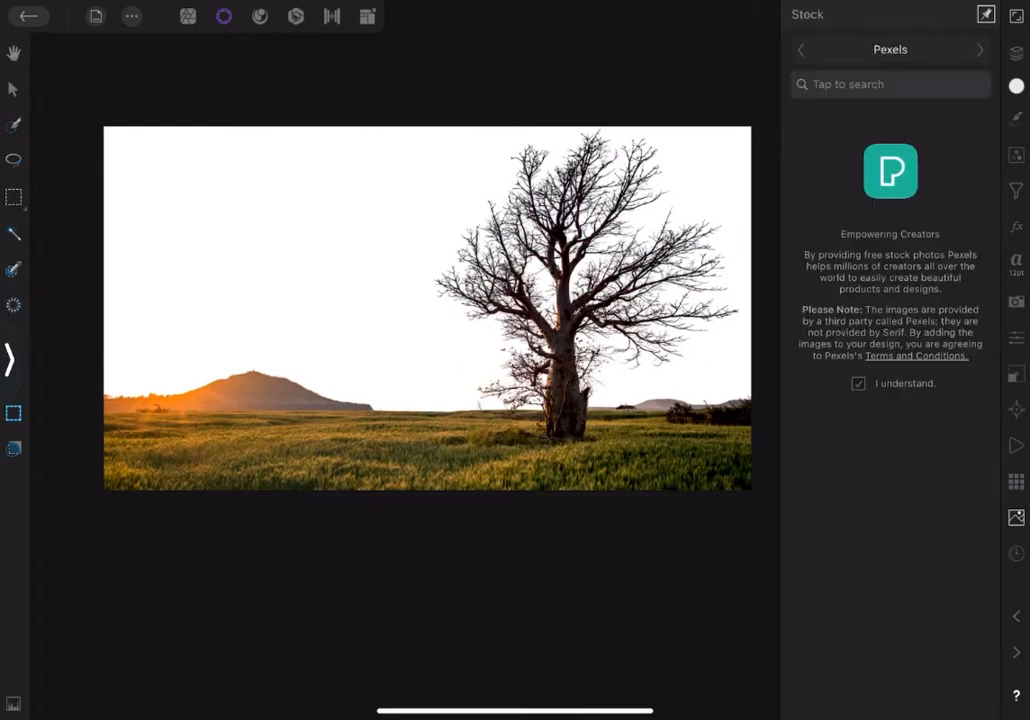
{"action": "type", "text": "sunset"}
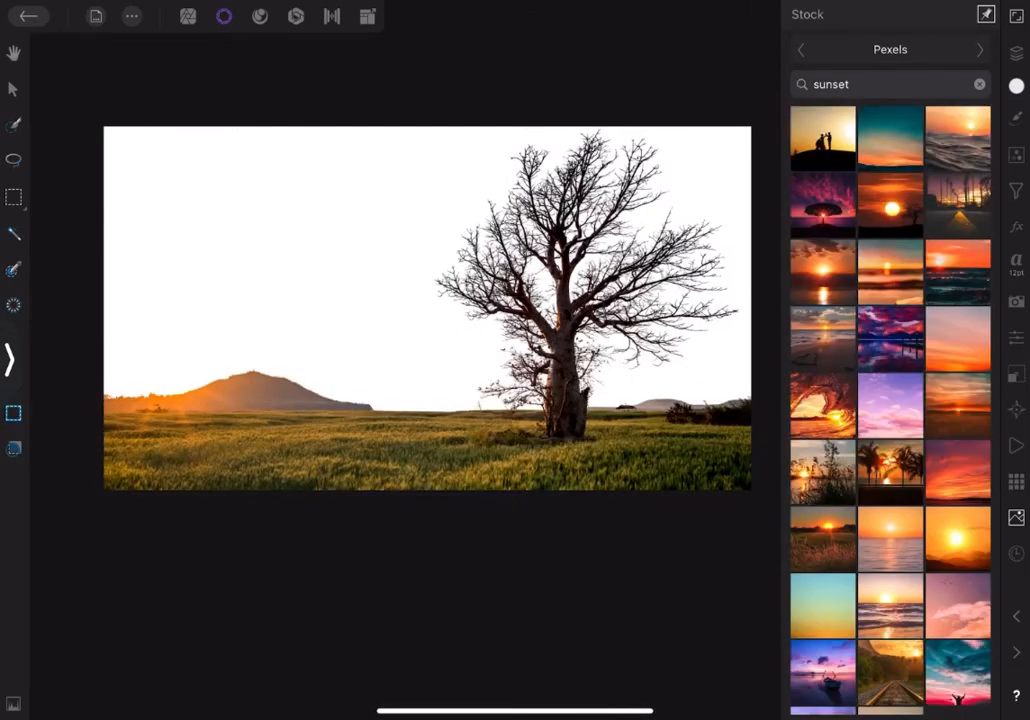
{"action": "scroll", "scroll_direction": "down", "scroll_amount": 3}
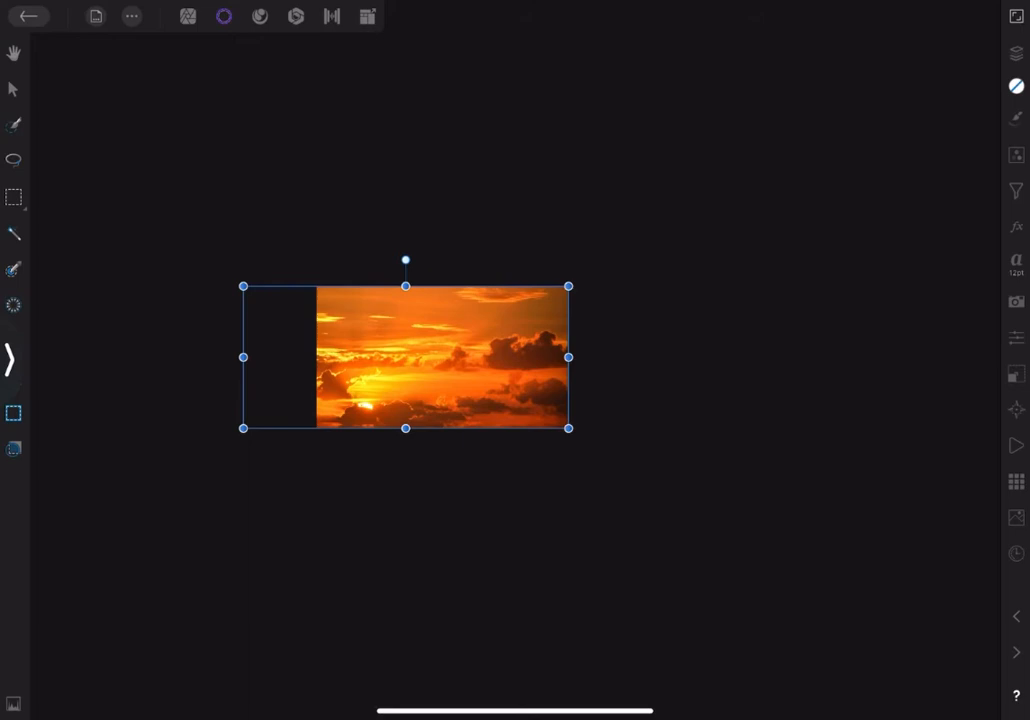
{"action": "left_click", "coordinate": [1016, 52]}
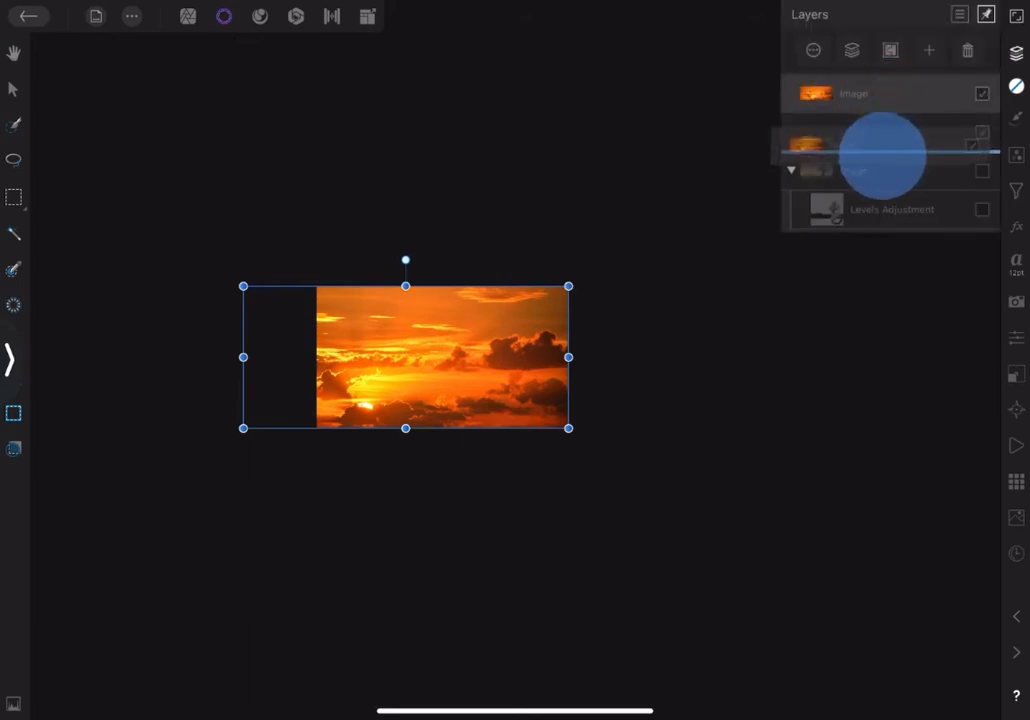